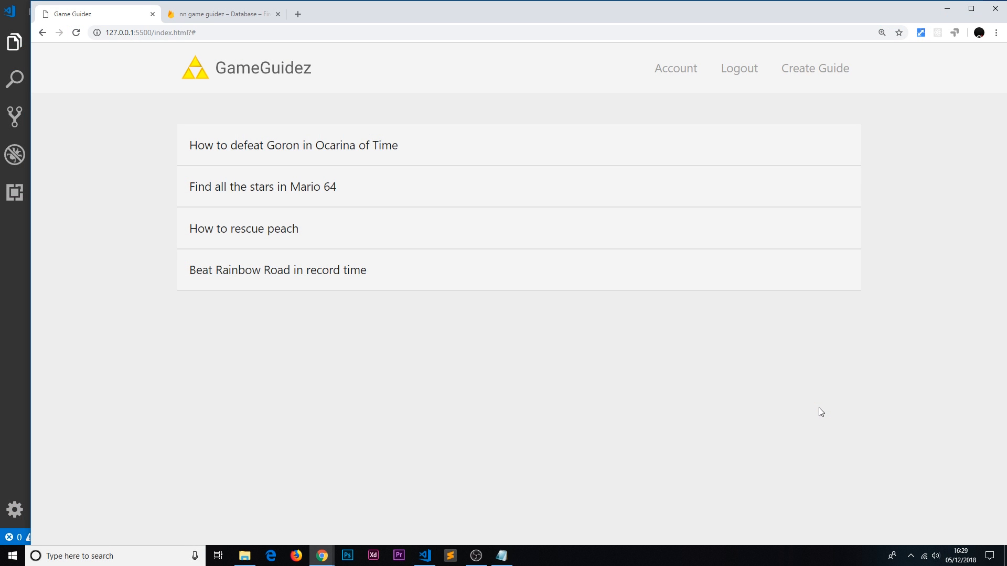
mouse_move(705, 101)
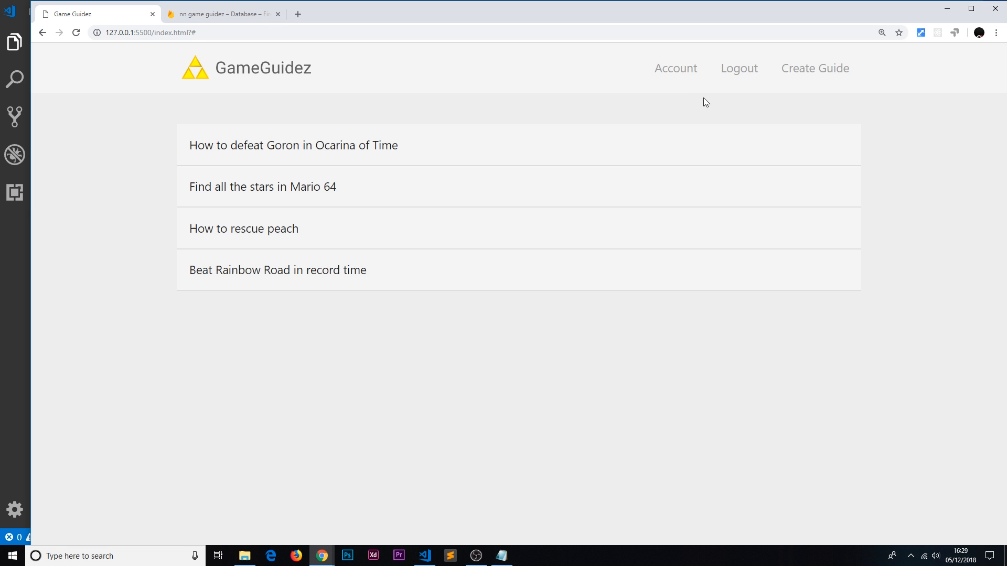
Add console.log(user) at the start of the auth state listener in auth.js
left_click(674, 68)
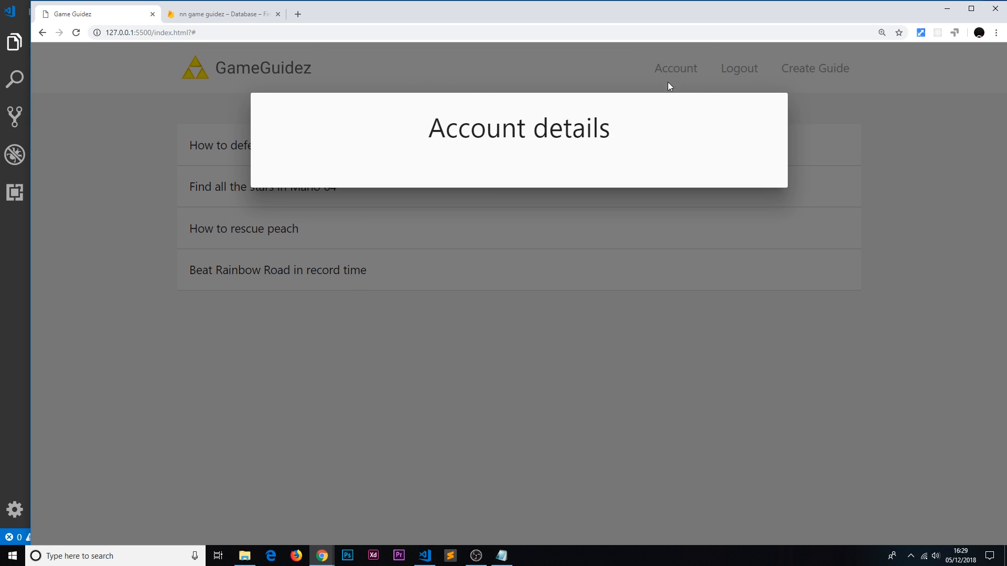
mouse_move(580, 161)
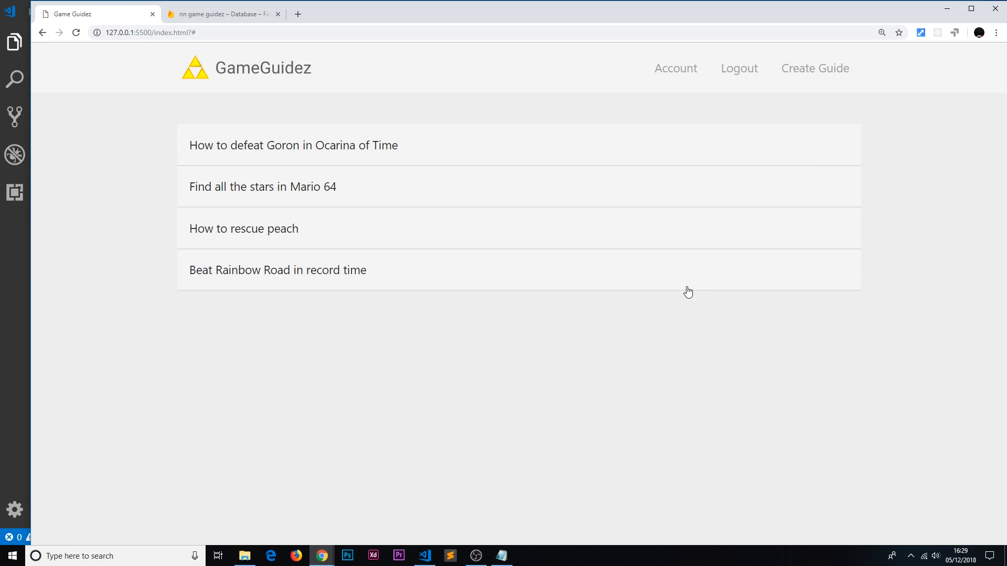
mouse_move(768, 321)
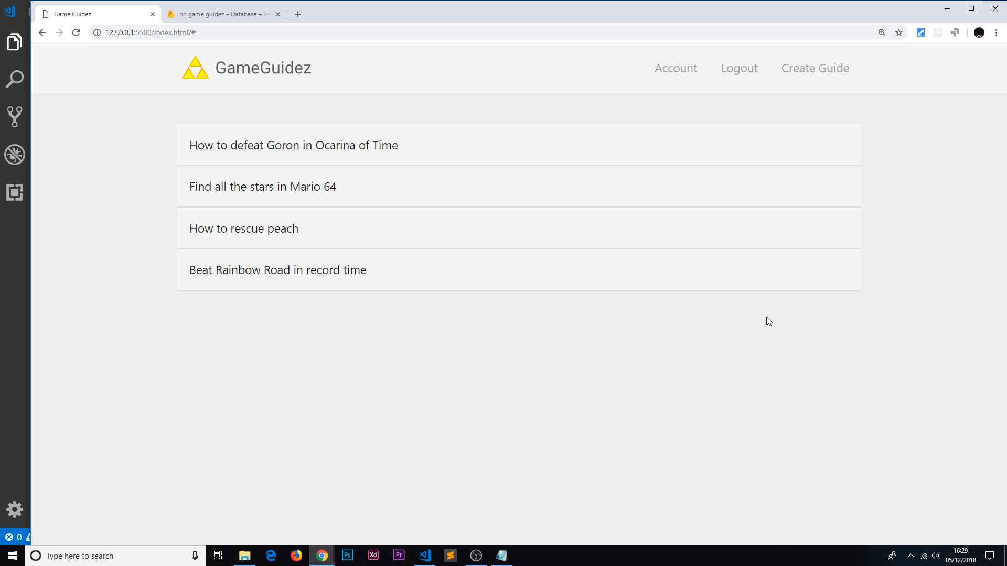
mouse_move(24, 290)
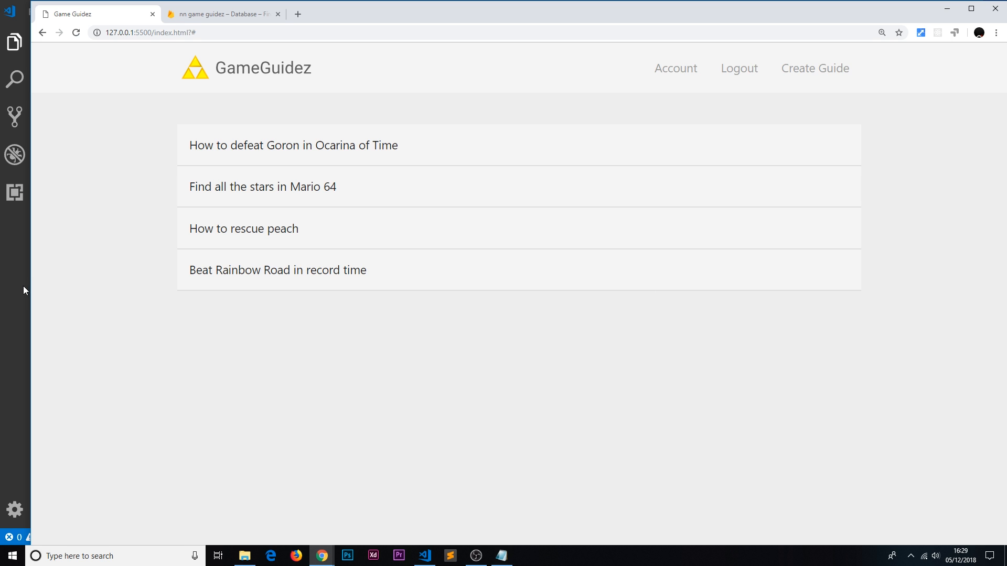
left_click(423, 556)
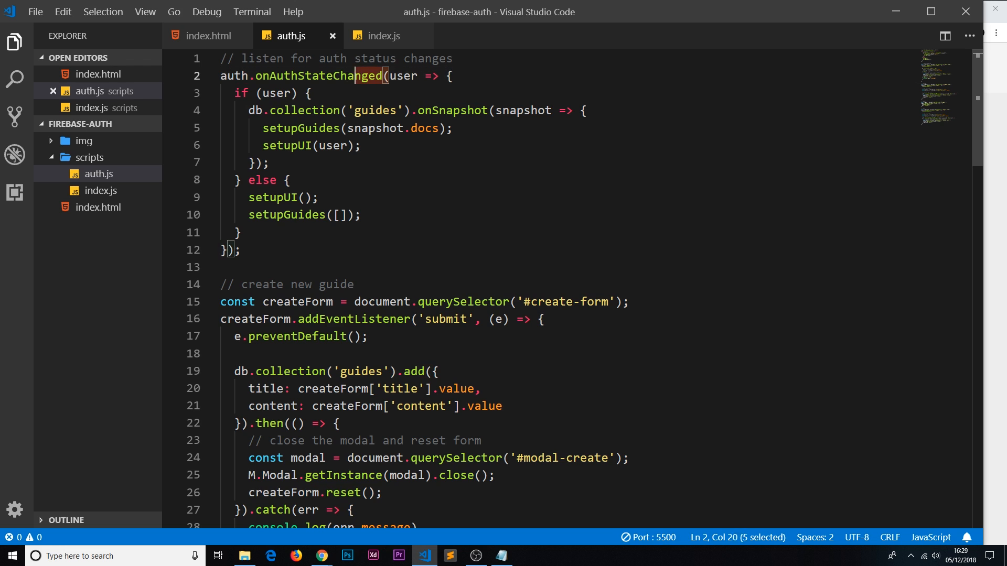
left_click(450, 75)
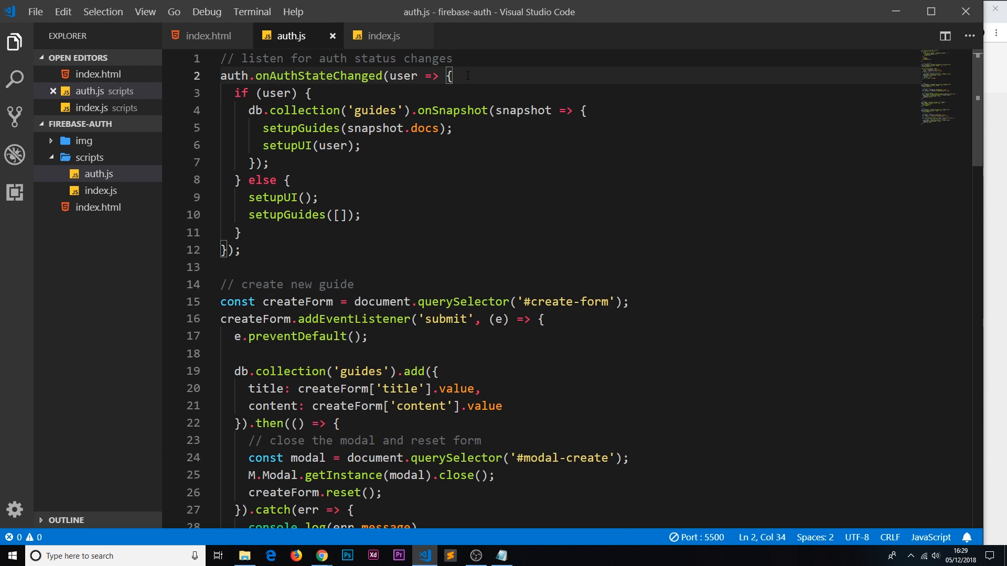
type("console.l")
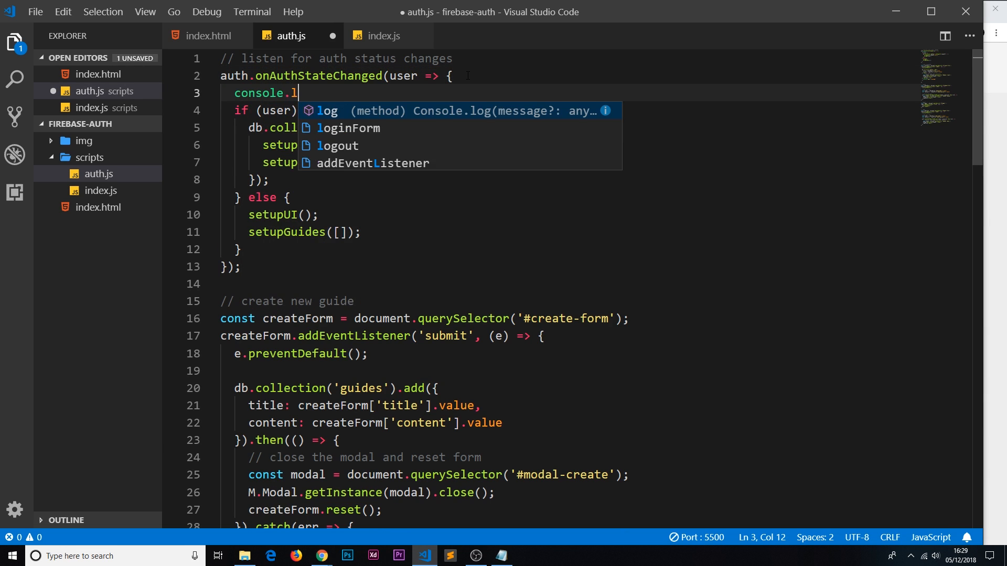
type("og(user")
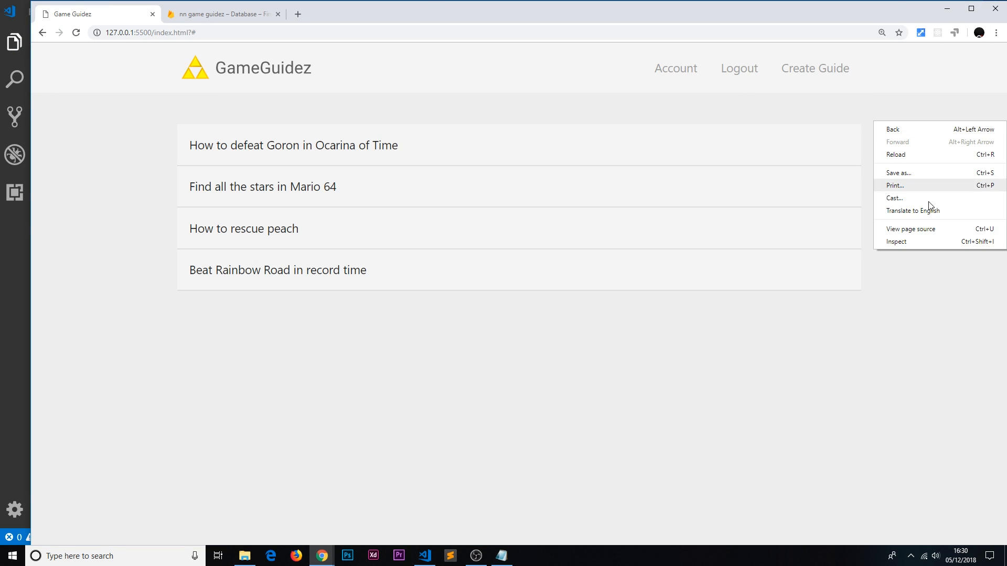
Inspect the logged user object in the console and reopen the Account modal
left_click(895, 241)
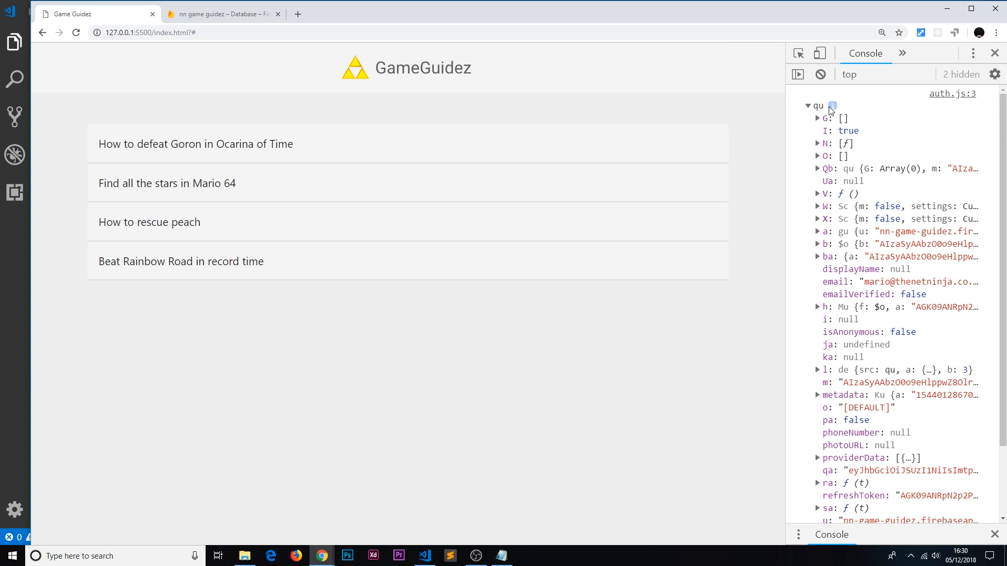
mouse_move(852, 269)
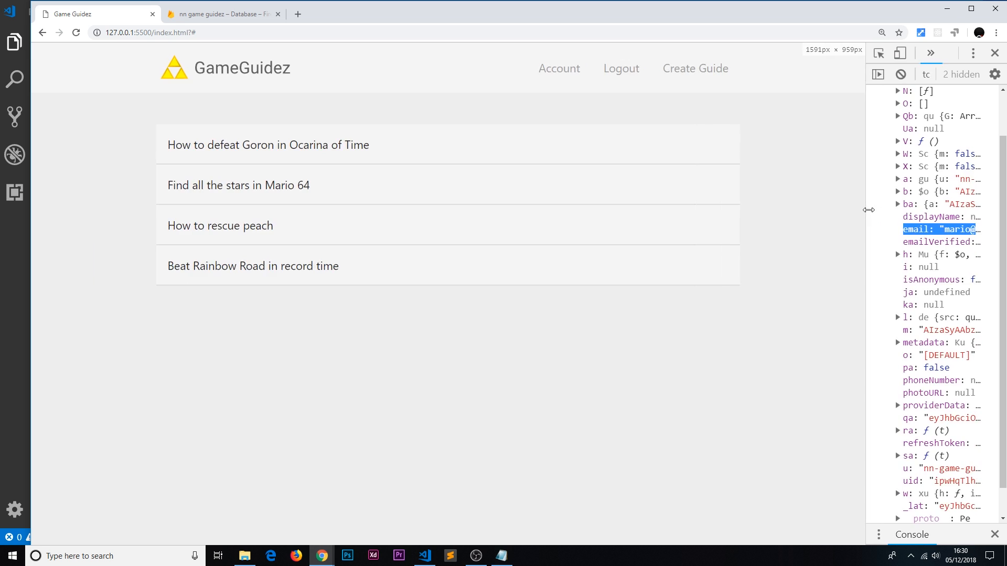
left_click(559, 69)
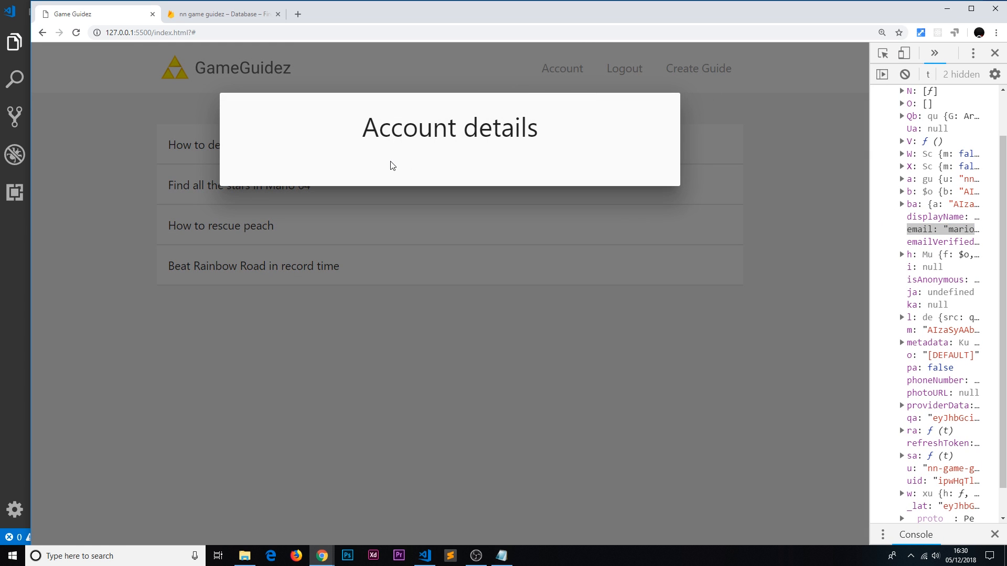
mouse_move(807, 262)
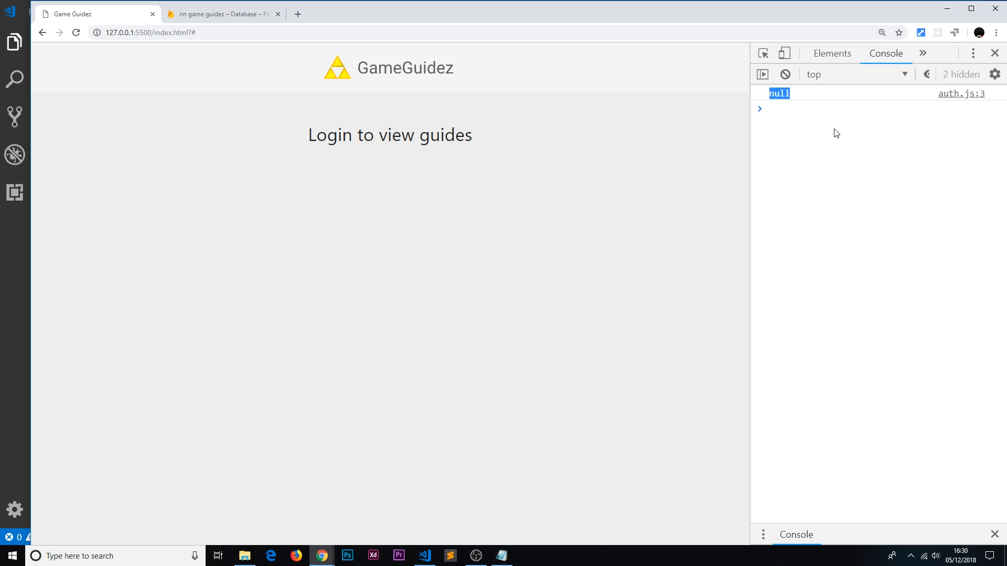
mouse_move(446, 198)
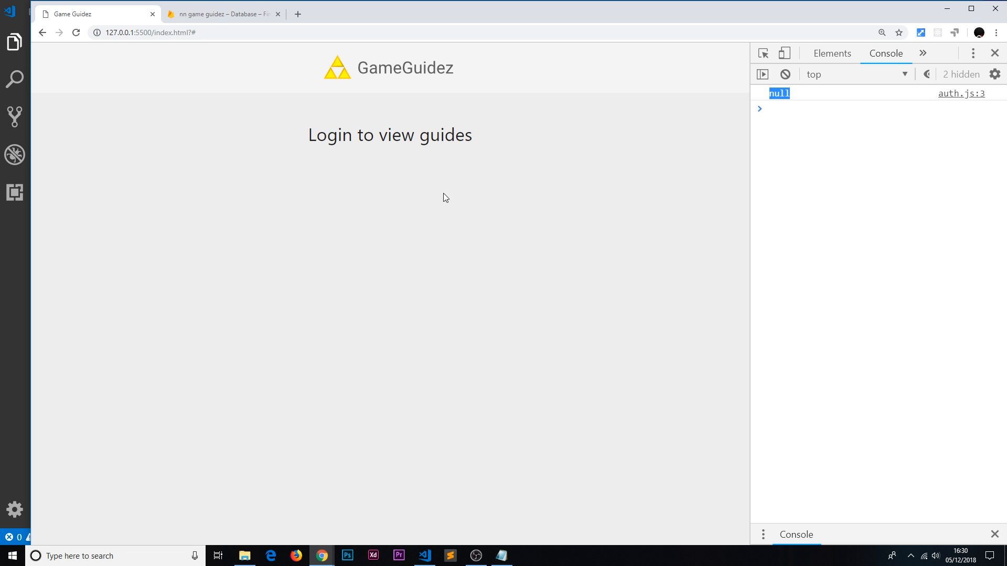
mouse_move(758, 141)
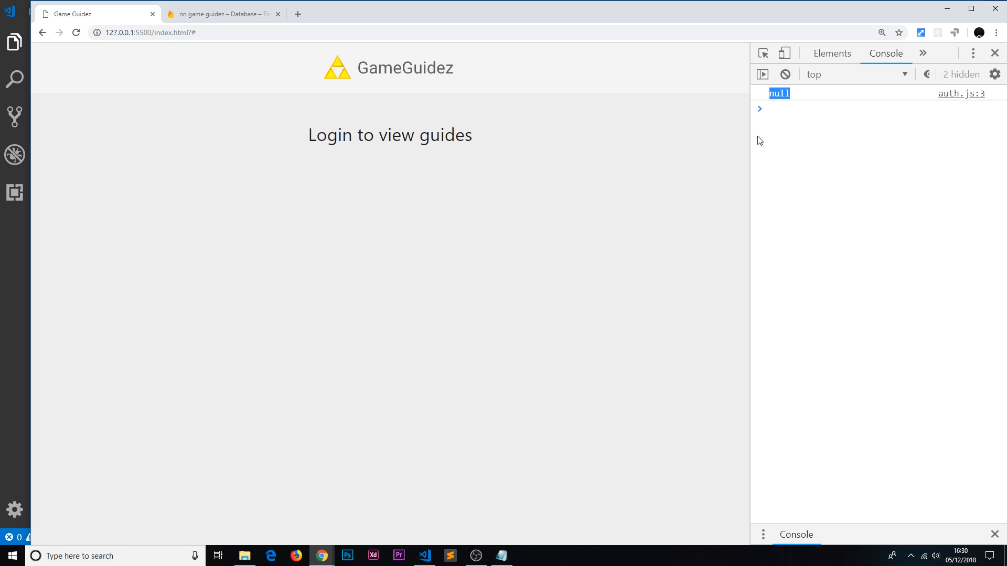
mouse_move(635, 250)
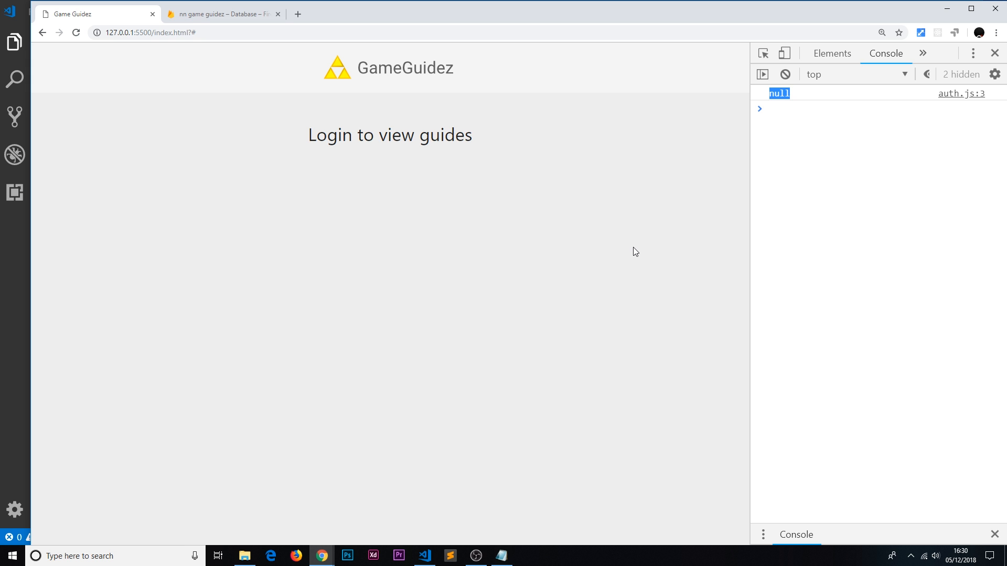
mouse_move(752, 198)
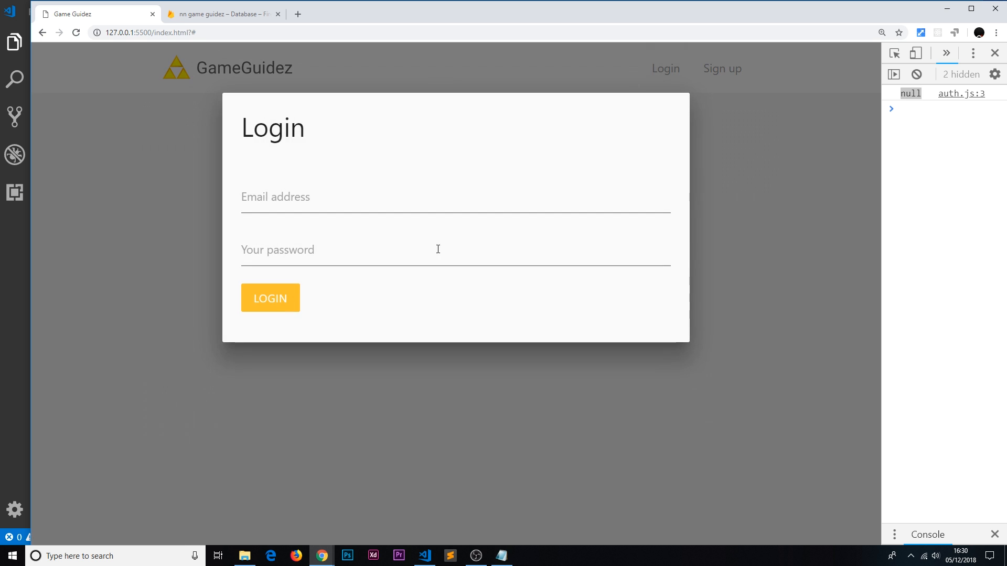
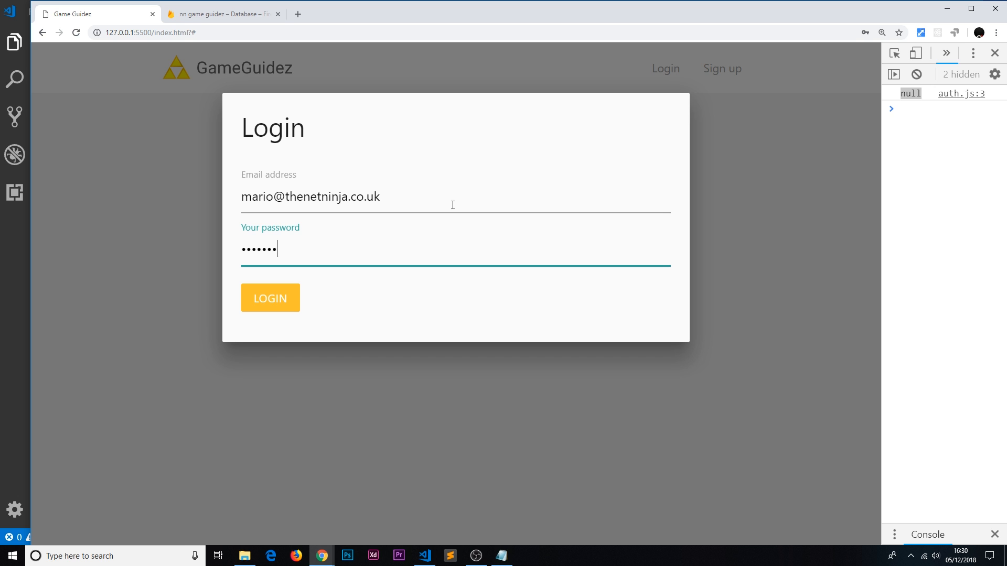
left_click(269, 298)
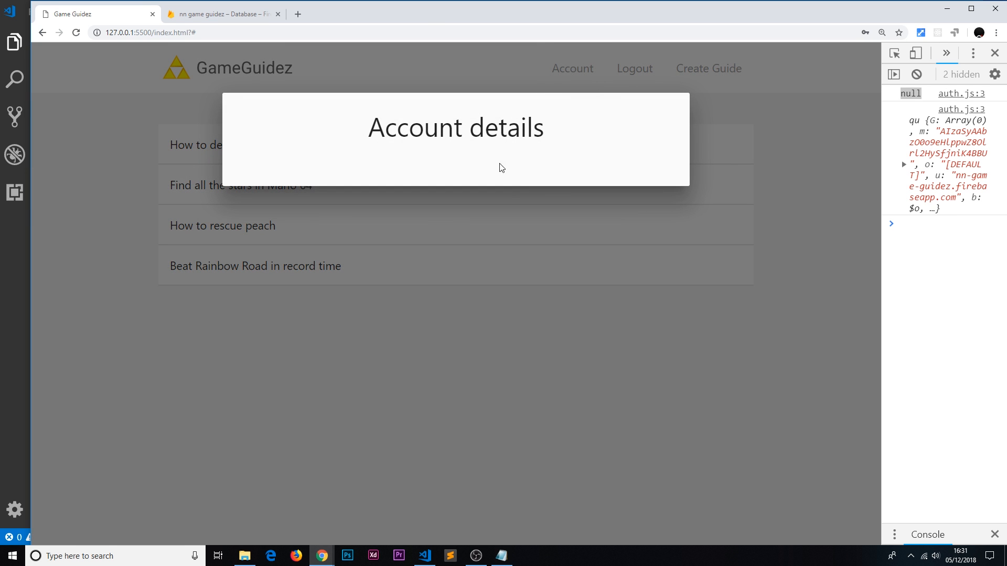
mouse_move(657, 167)
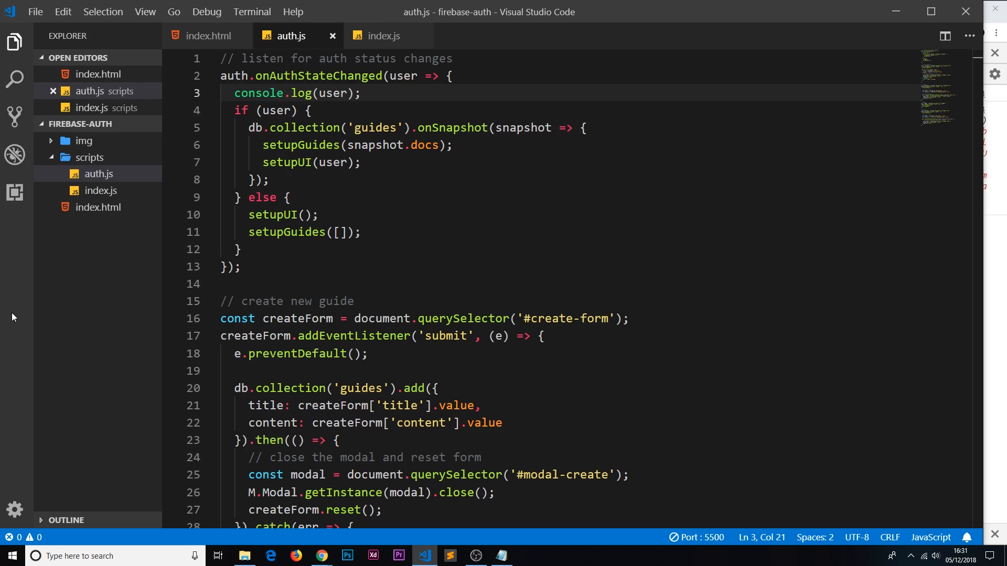
Remove the console.log(user) line from auth.js and save it
triple_click(292, 93)
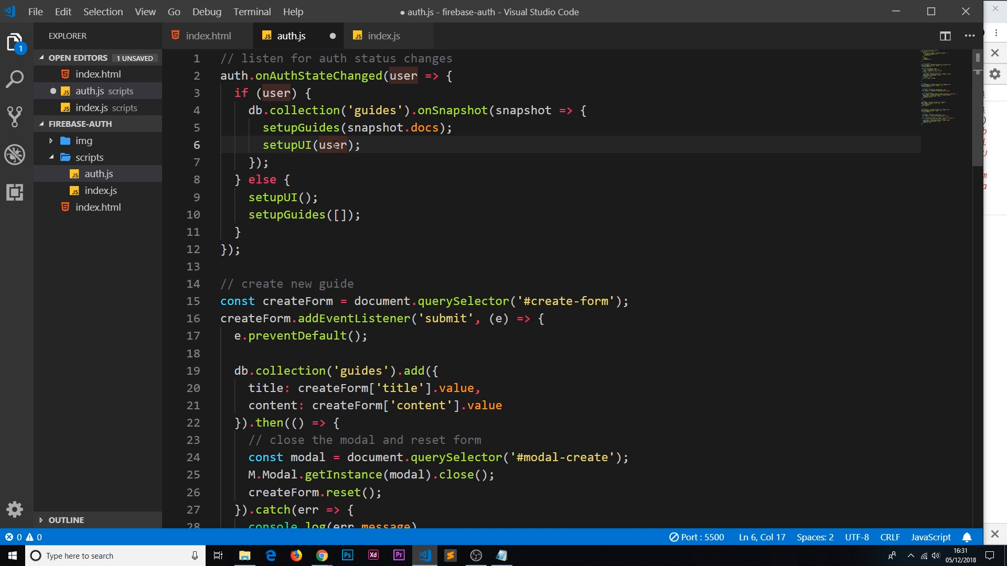
key("ctrl+s")
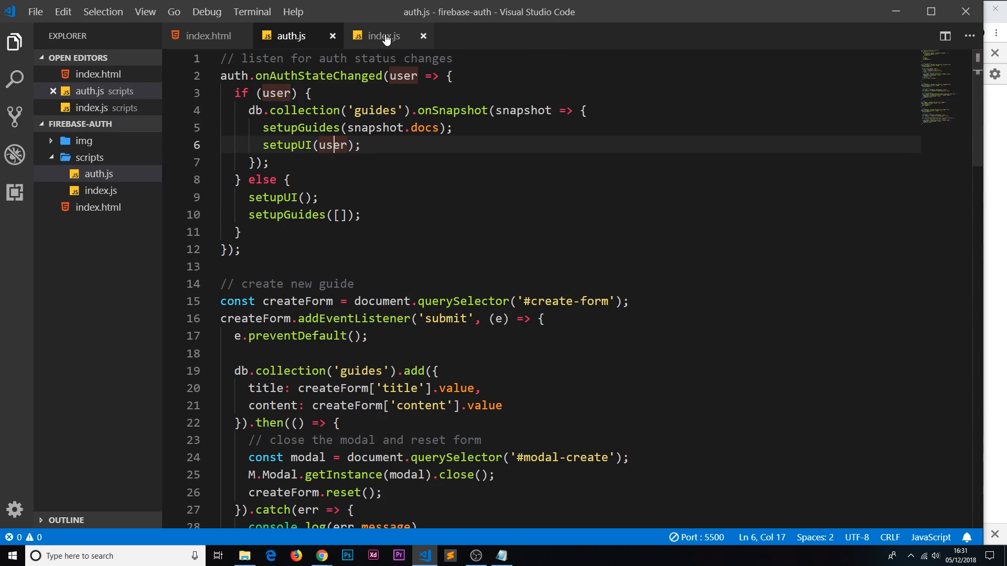
left_click(384, 35)
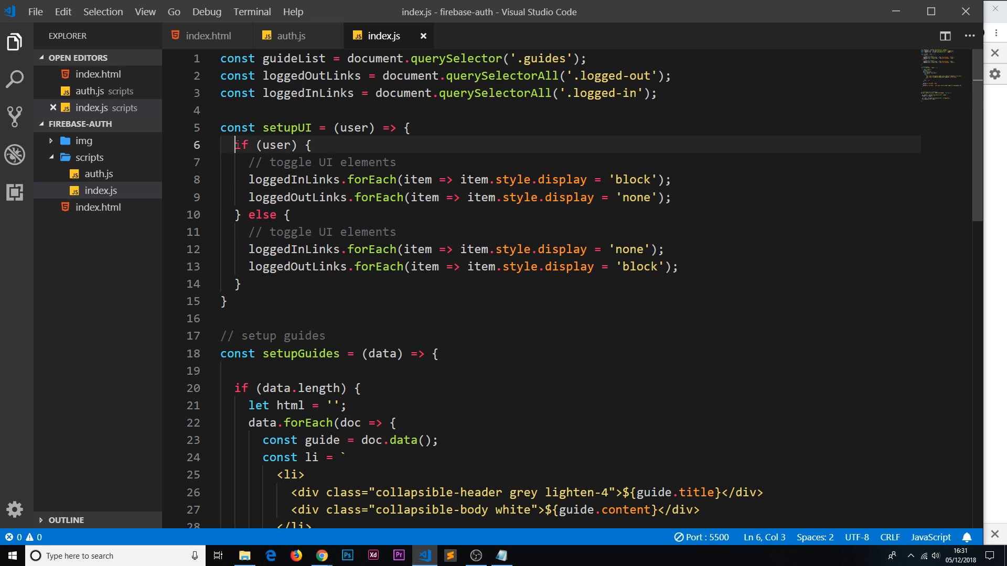
Add an empty line in setupUI's logged-in branch, then locate the account-details div in index.html
left_click_drag(236, 144, 352, 267)
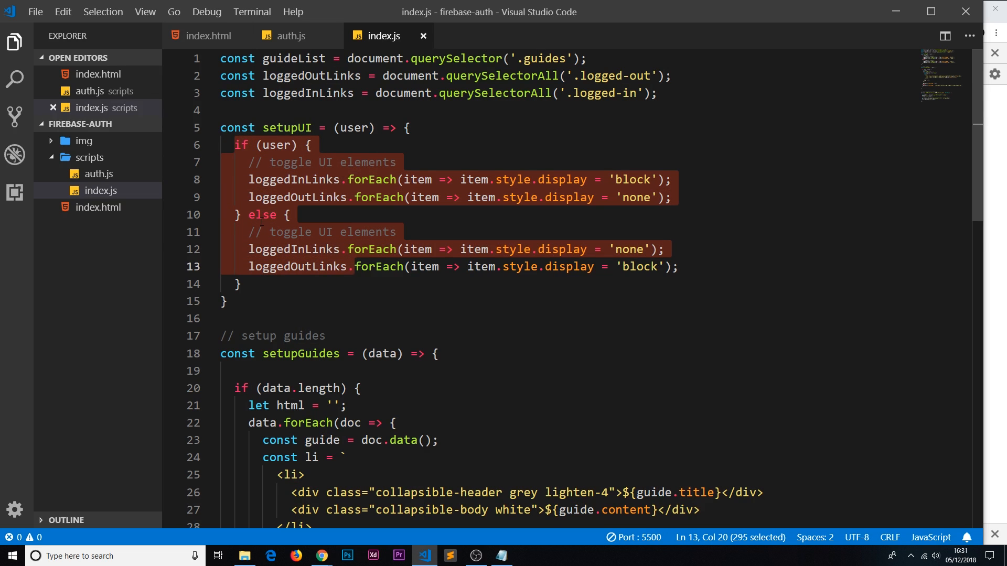
left_click(259, 197)
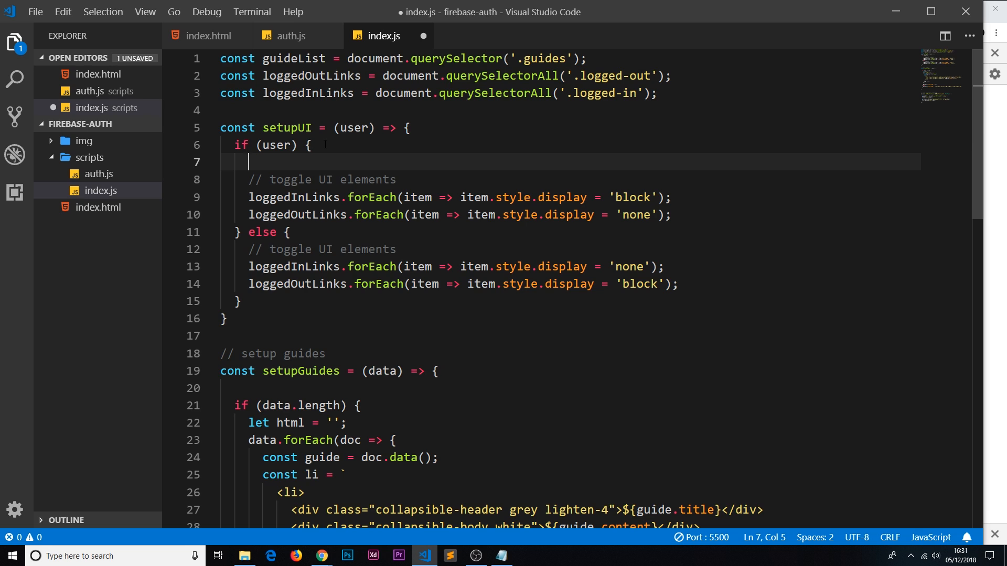
left_click(662, 94)
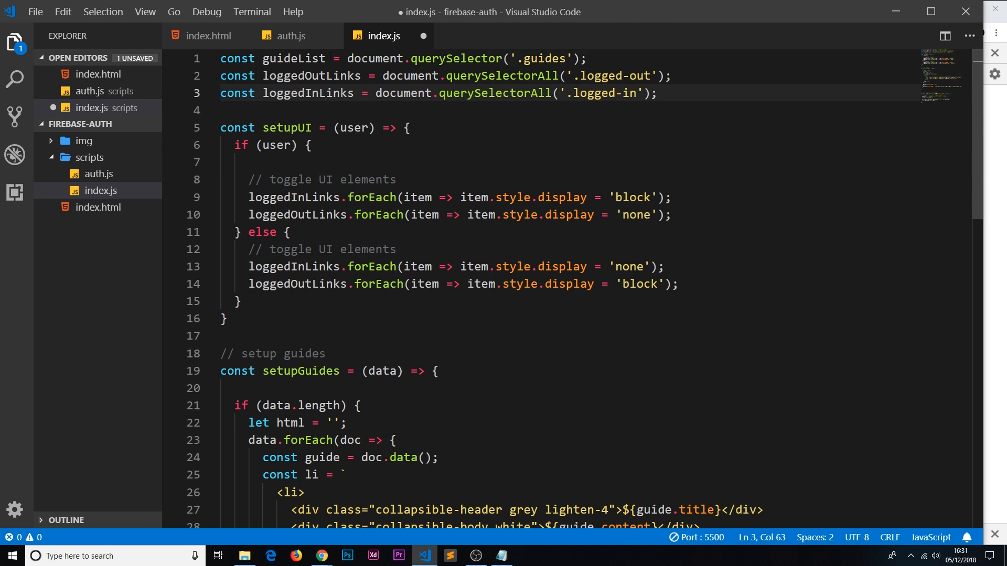
left_click(209, 35)
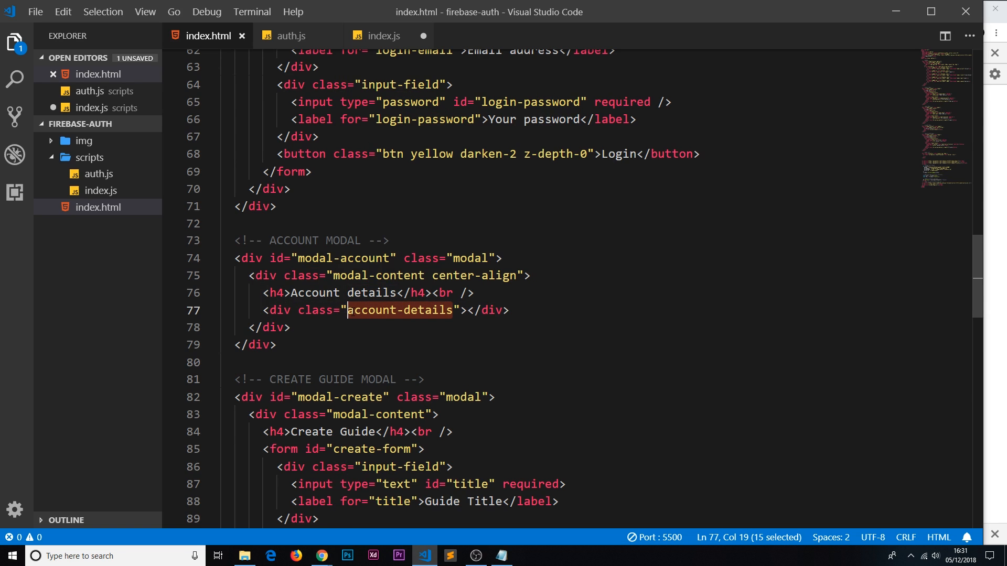
Declare const accountDetails = document.querySelector('.account-details') in index.js
left_click(381, 36)
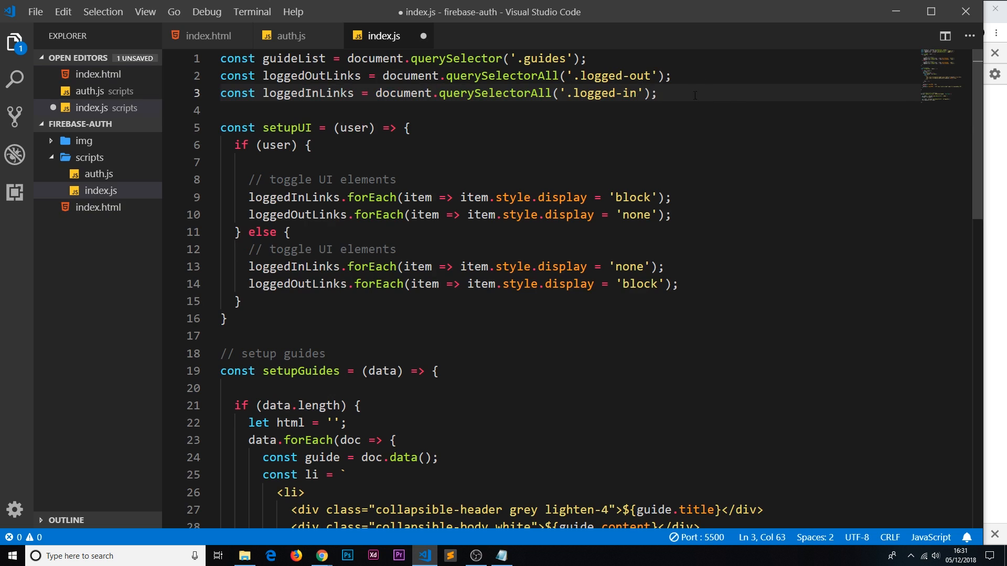
type("cons")
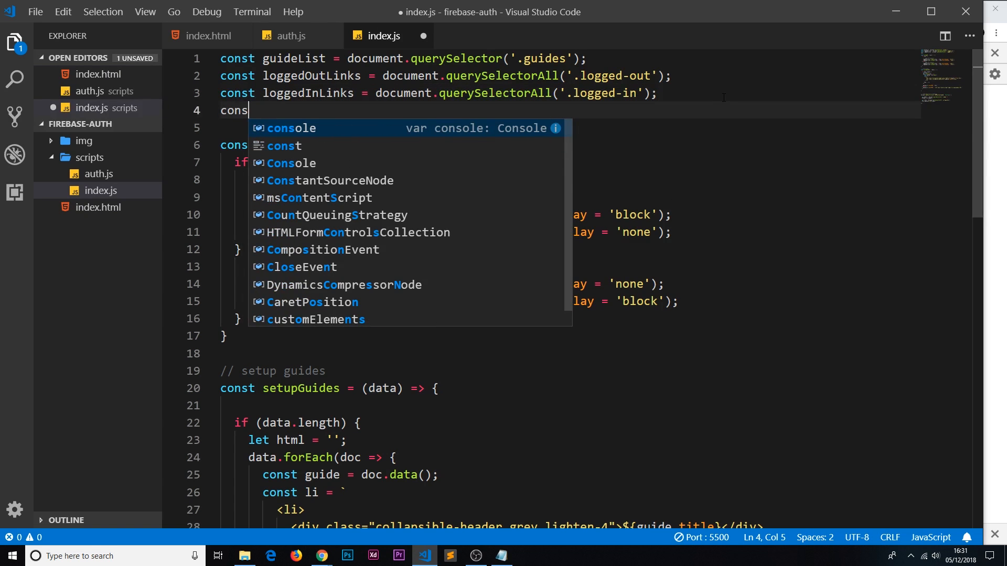
type("accountD")
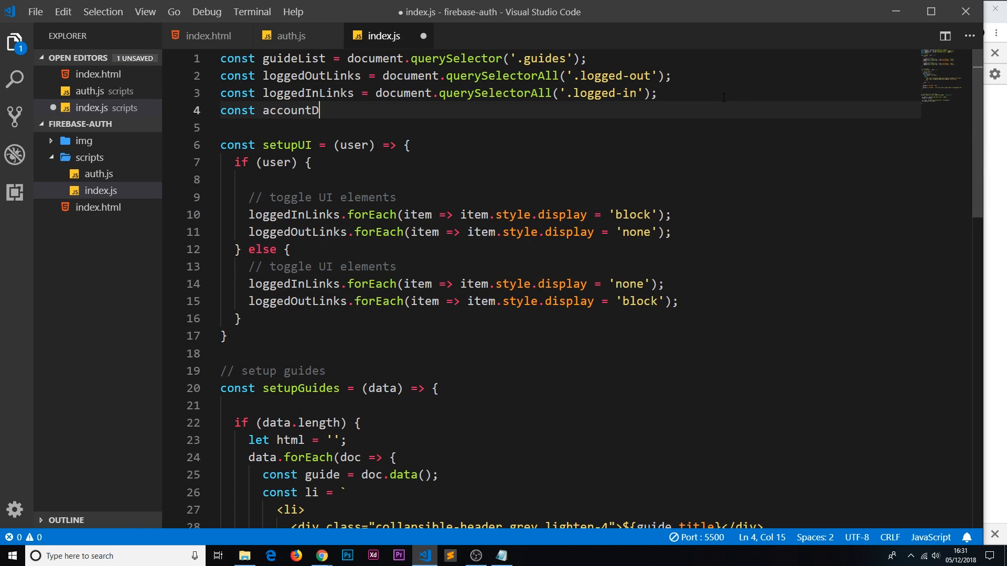
type("etails =")
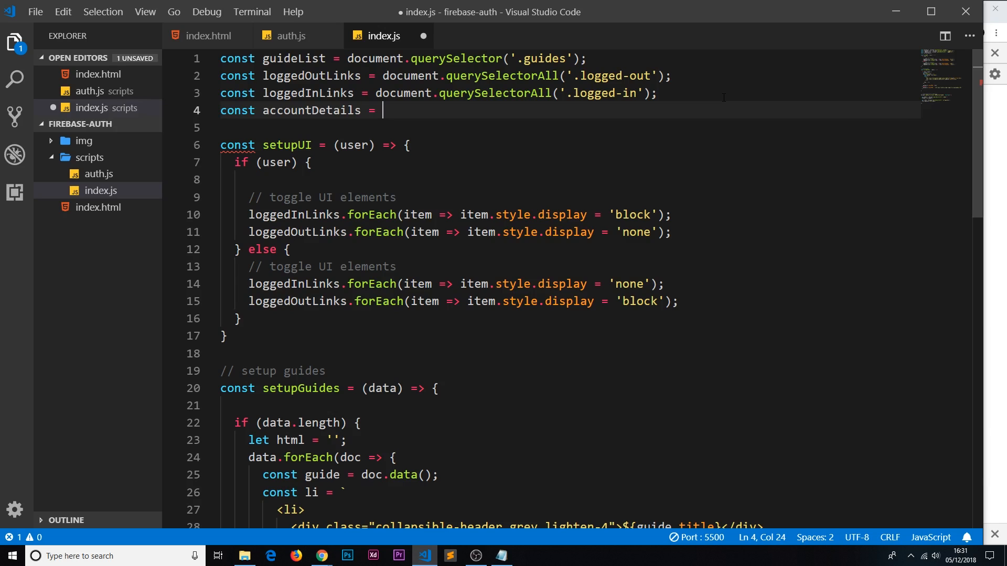
type("document.querySelector(")
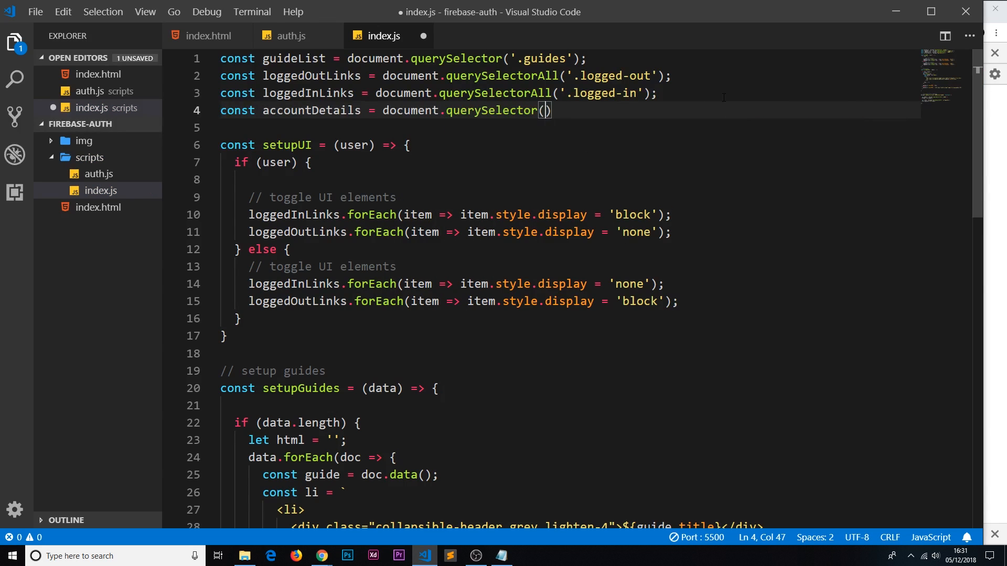
type("'.account-details")
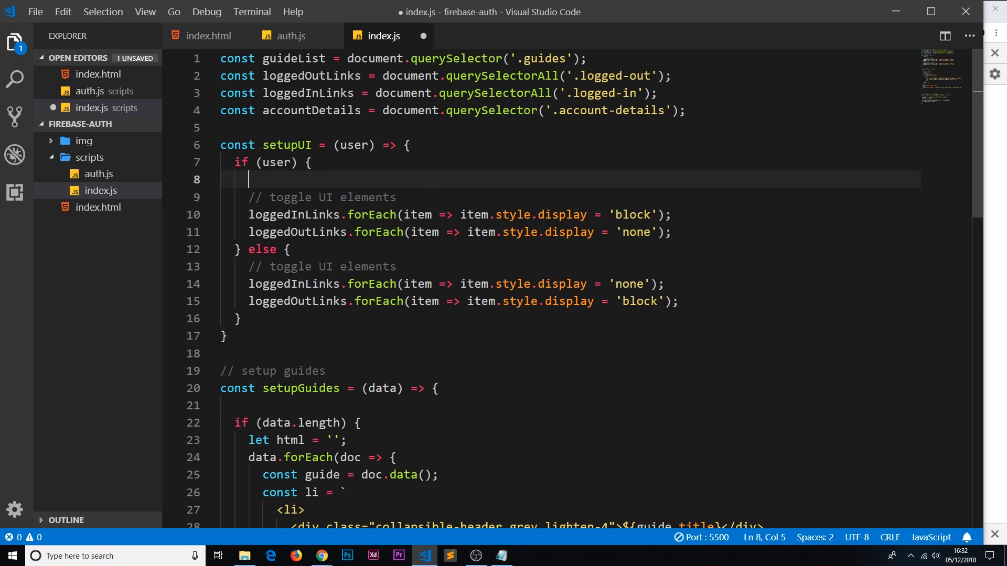
Add an '// account info' comment and start a multi-line html template with a 'Logged in as' div
type("// account info")
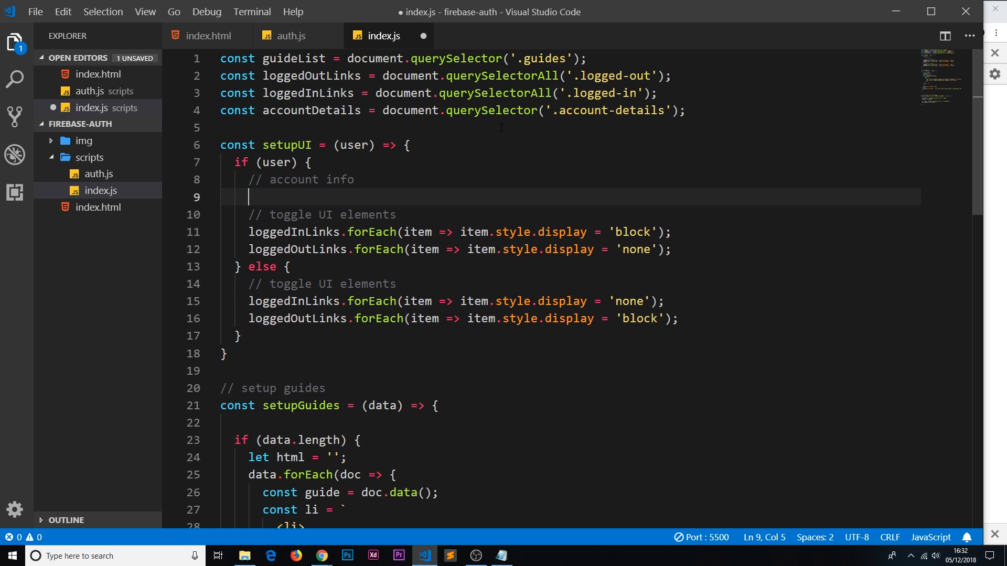
type("const html =")
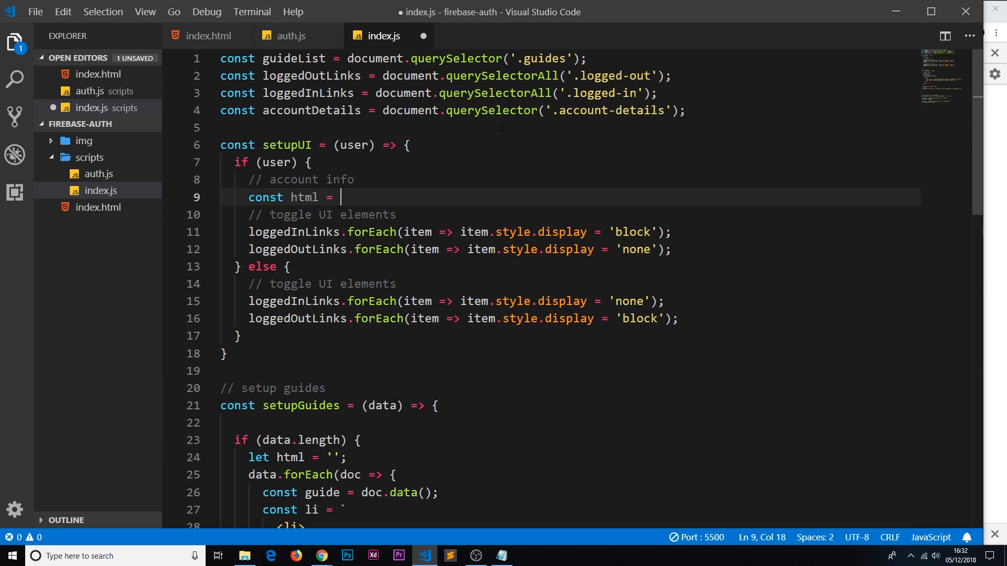
type("`")
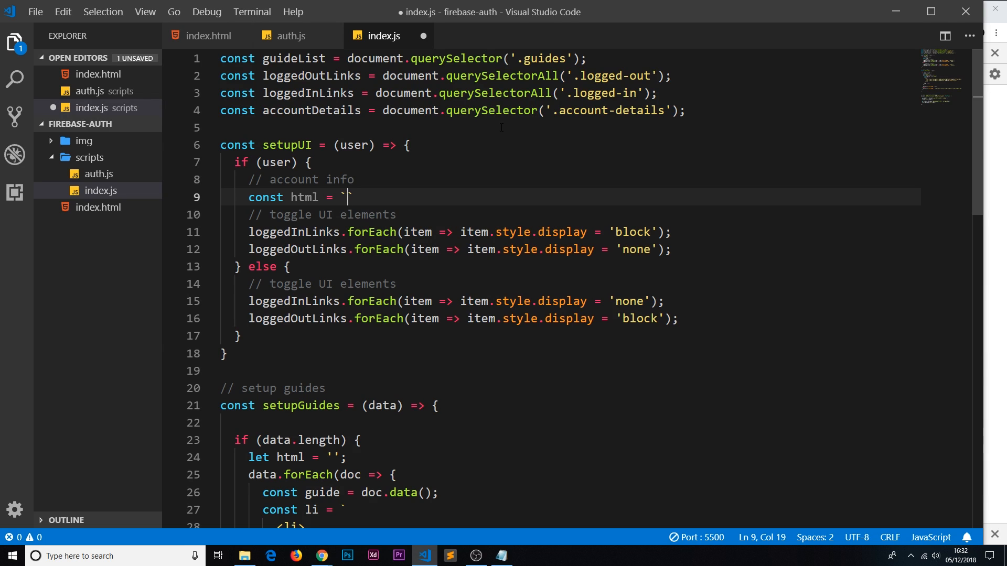
key("Enter")
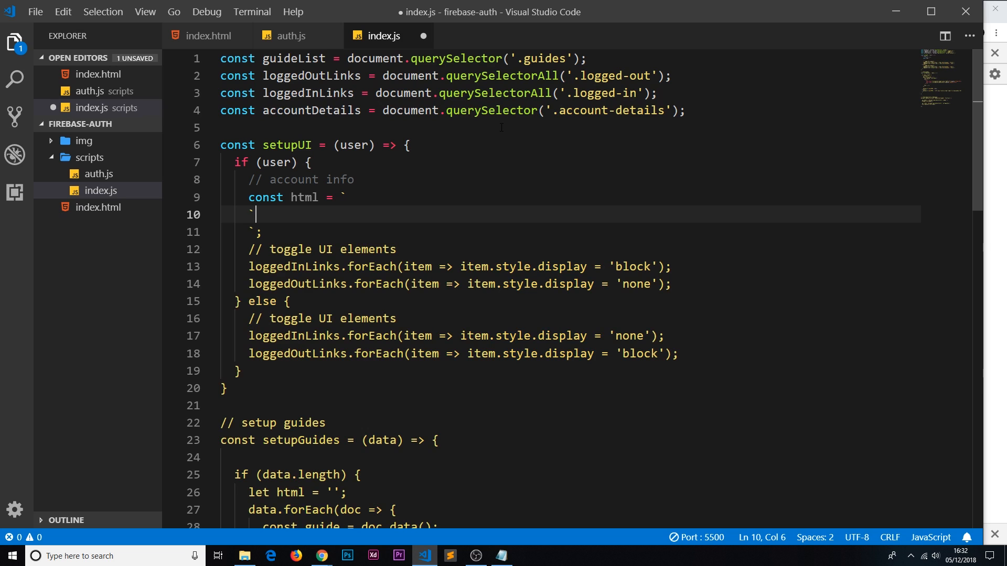
type("<d")
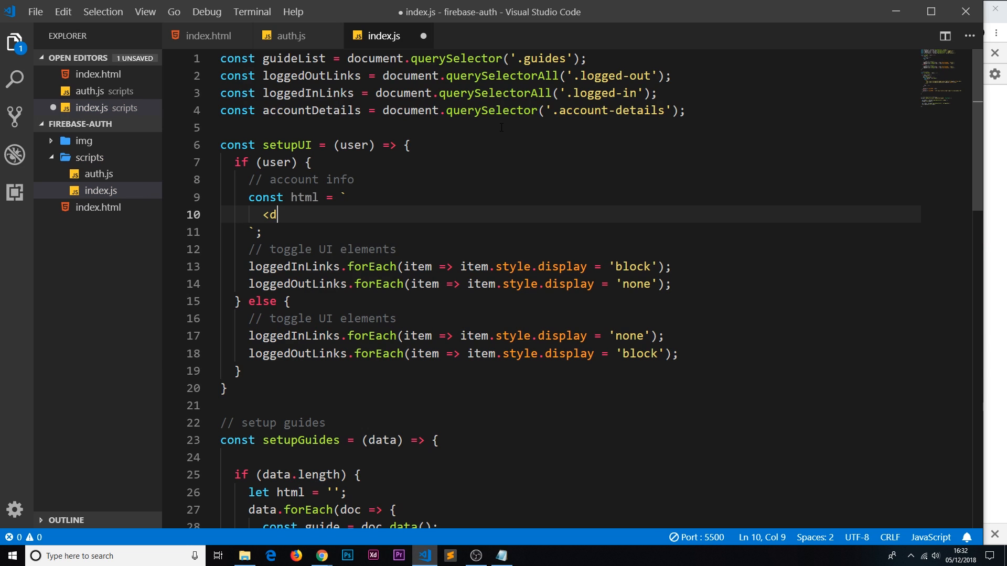
type("iv>Lo")
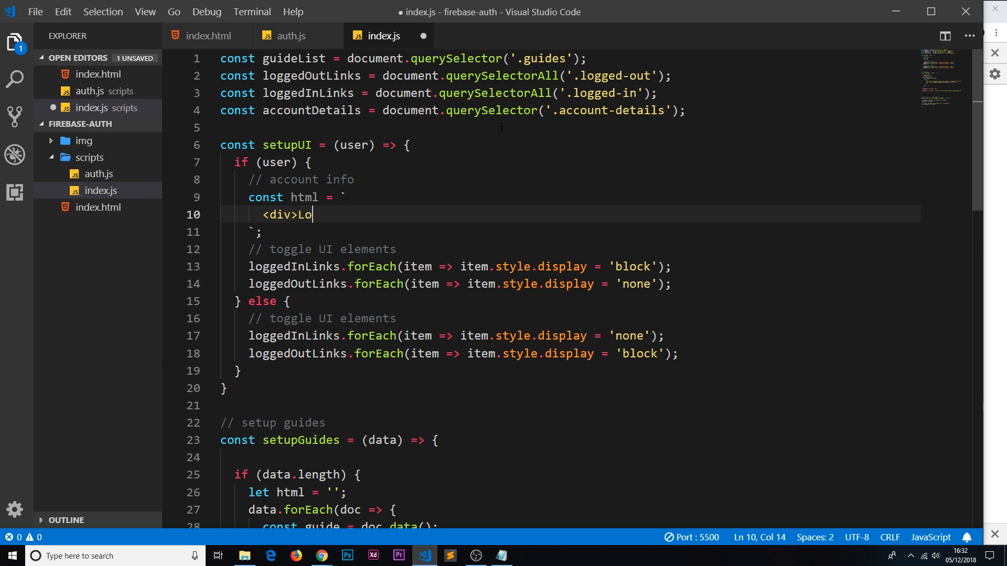
type("gged in as")
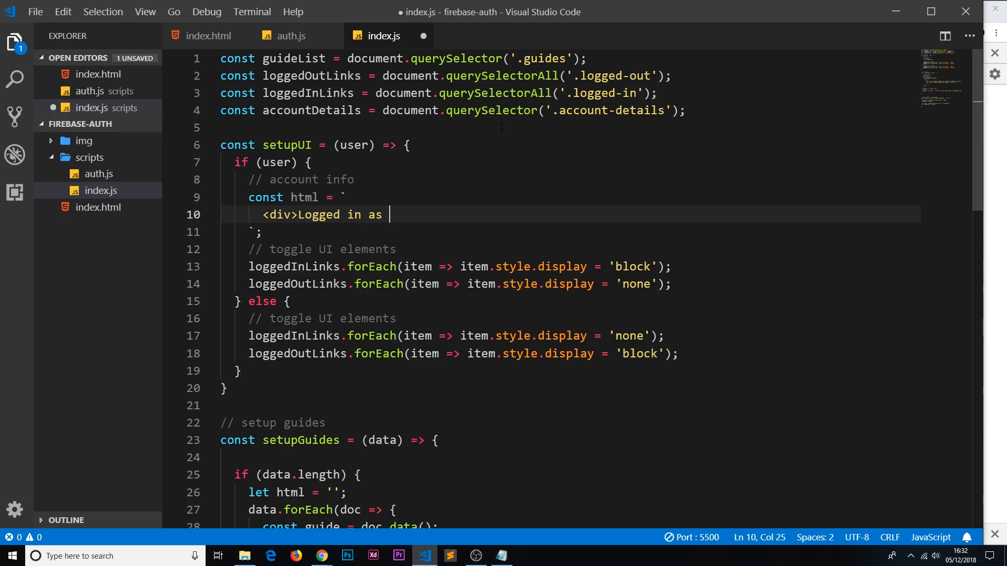
Complete the template as <div>Logged in as ${user.email}</div>
type("${user")
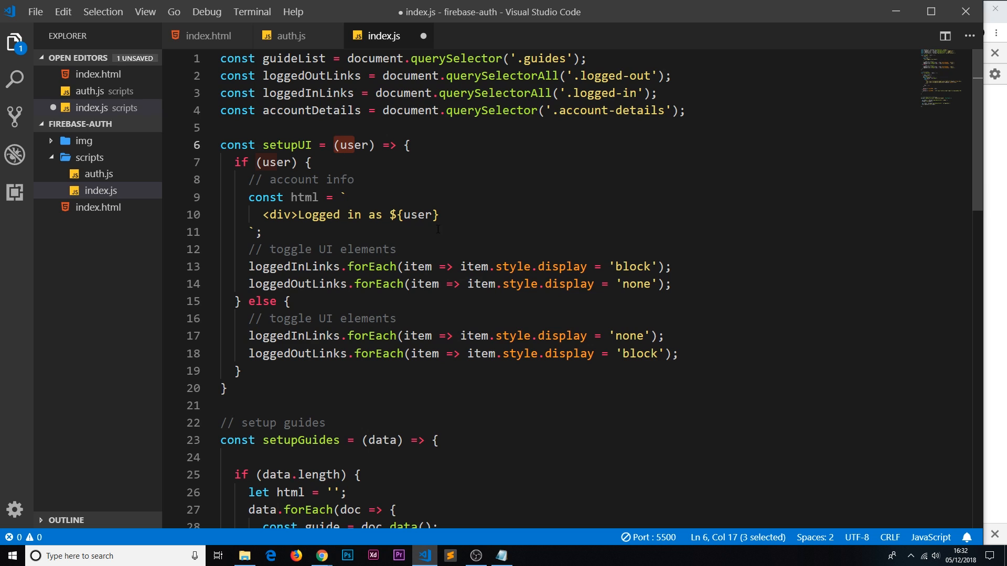
type(".")
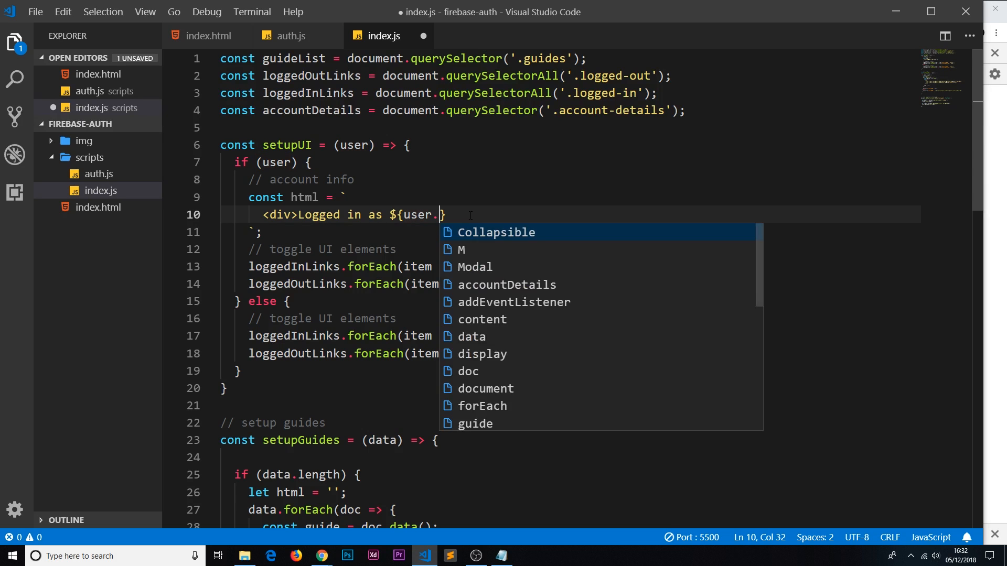
type("email}")
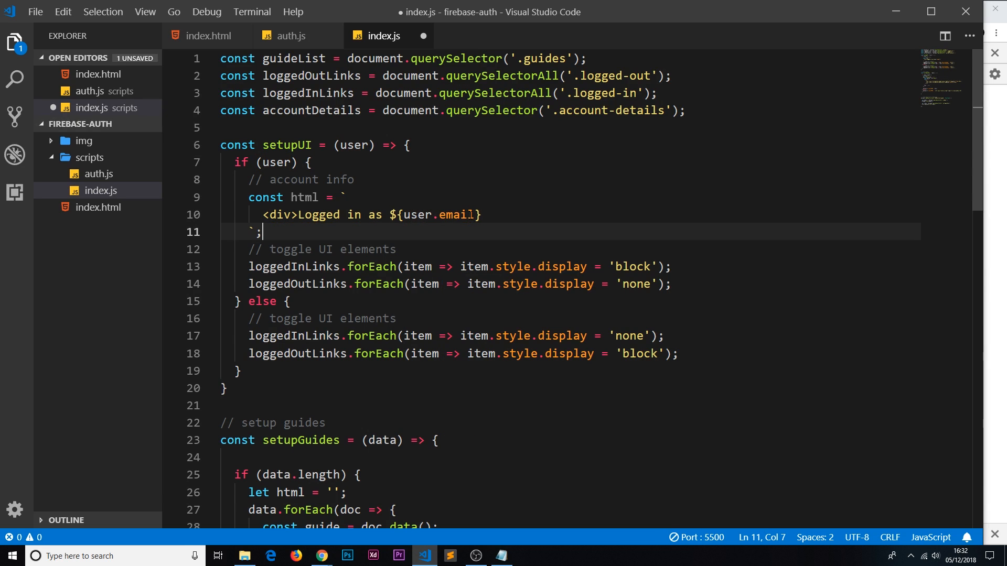
left_click(481, 214)
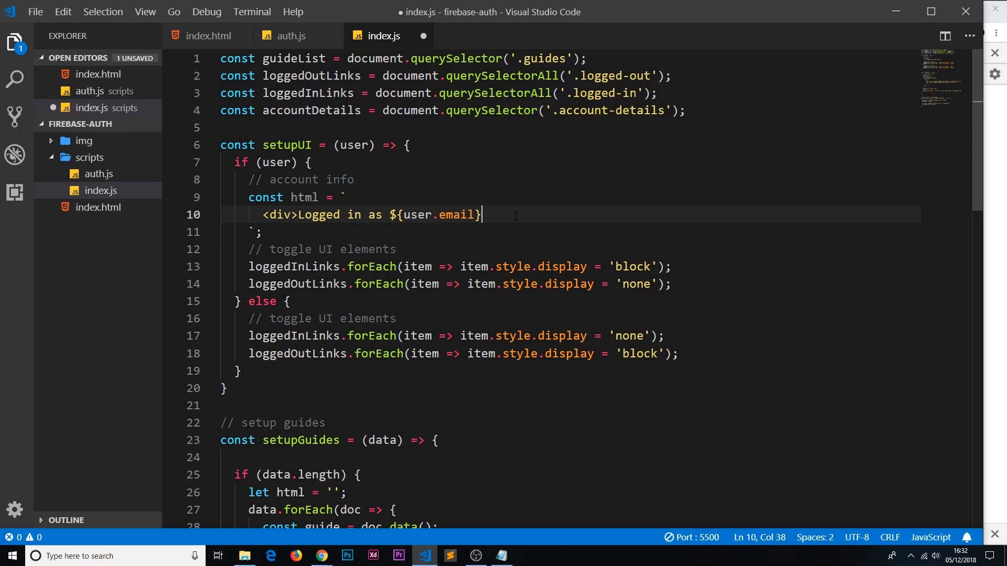
type("</div>")
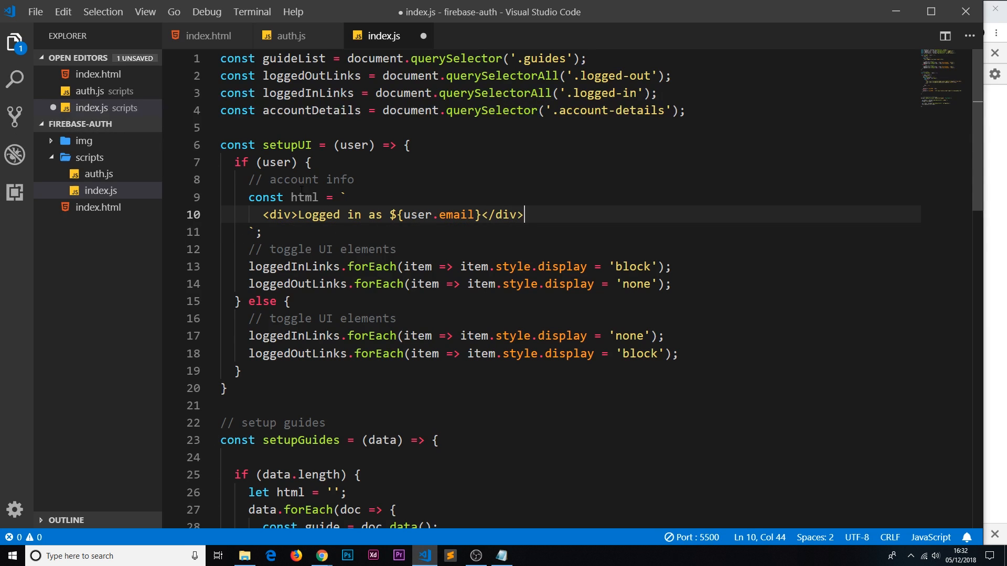
double_click(304, 197)
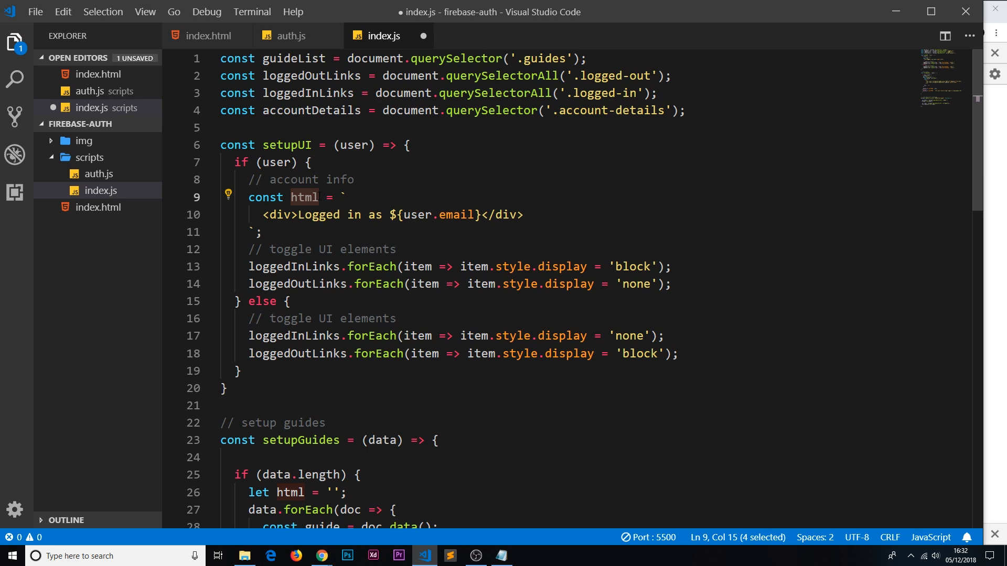
double_click(310, 110)
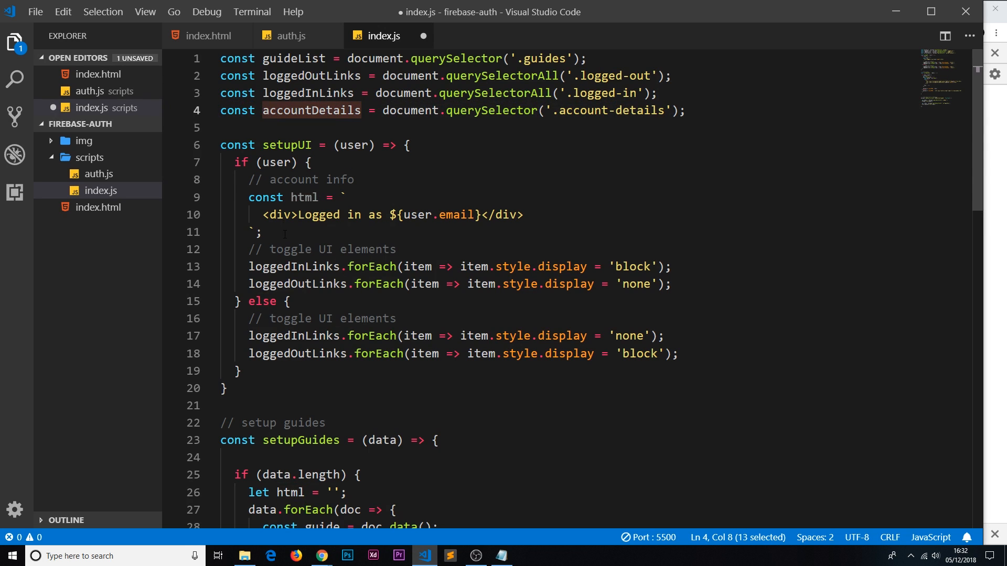
Assign accountDetails.innerHTML = html in setupUI's logged-in branch
type("accou")
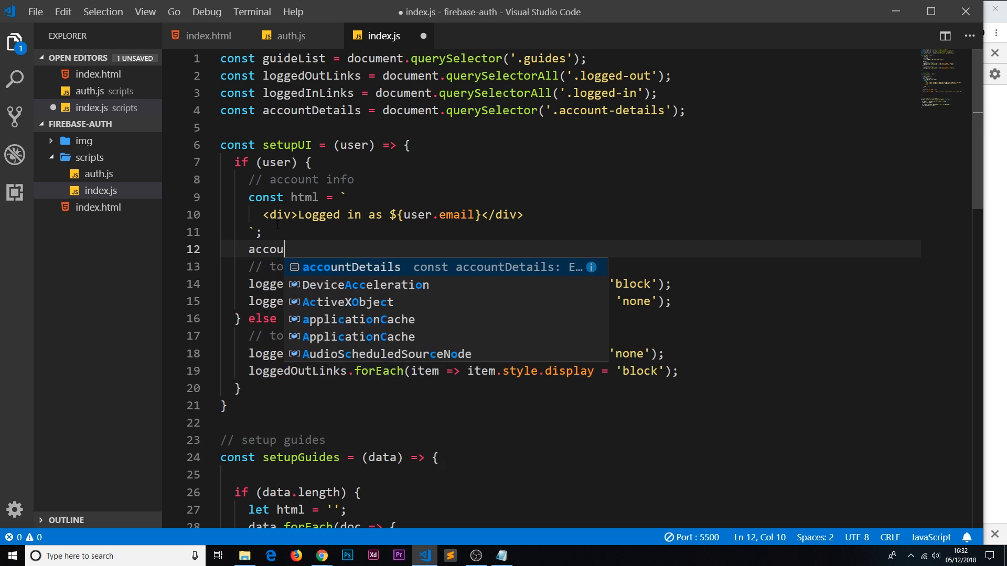
key("Tab")
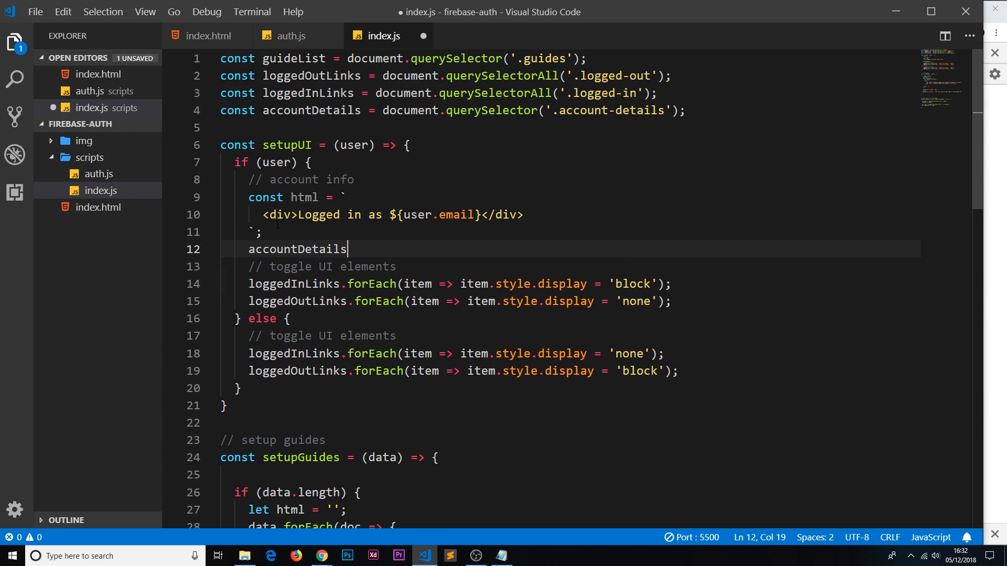
type(".innerH")
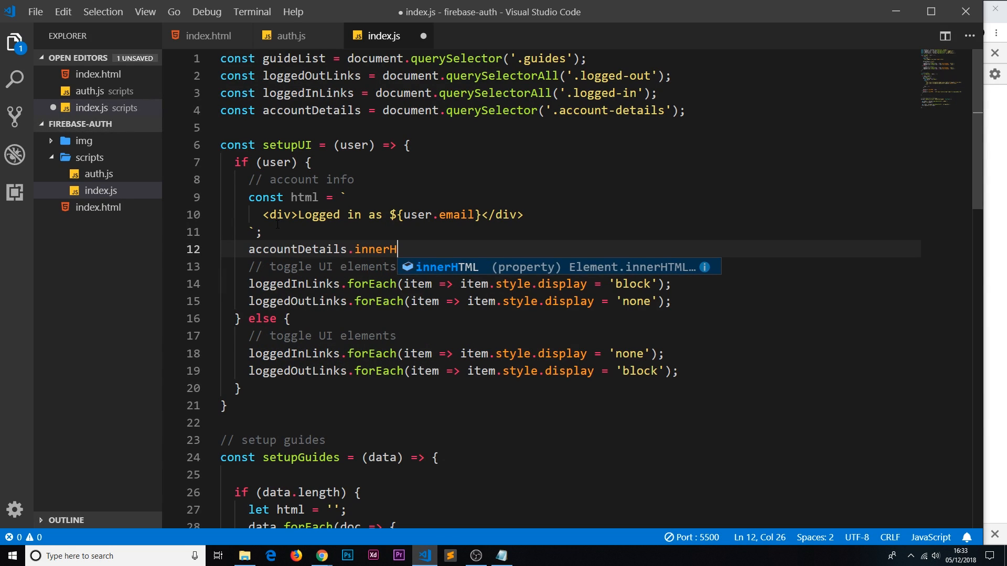
type("TML =")
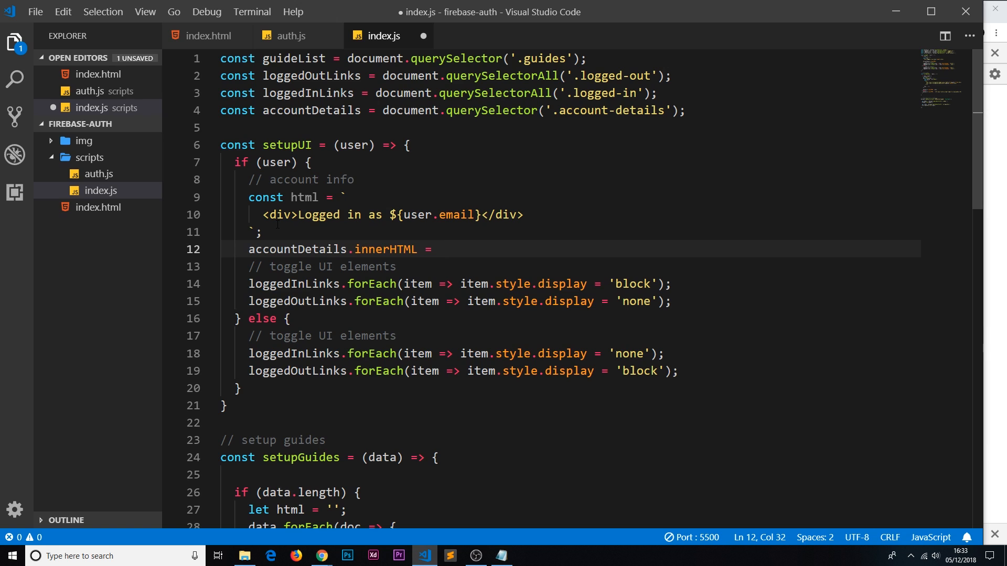
type("html;")
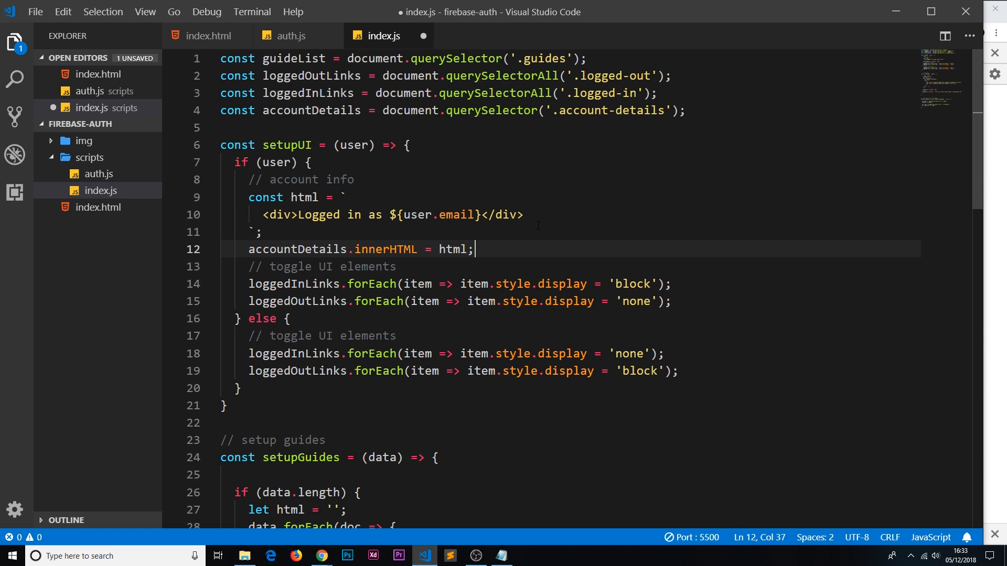
left_click(289, 319)
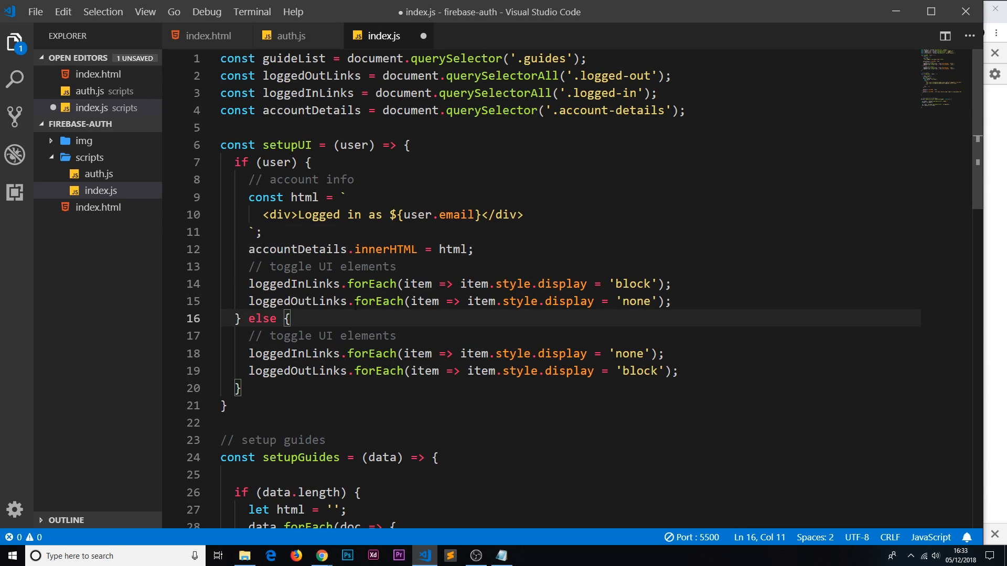
In the else branch, add '// hide account info' and set accountDetails.innerHTML = '', then save
type("// hide account")
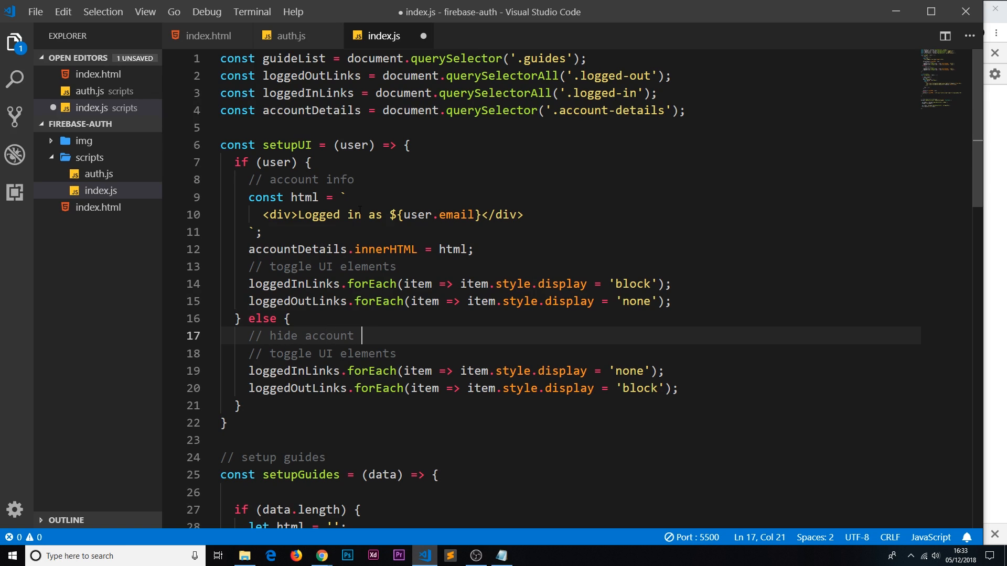
key("enter")
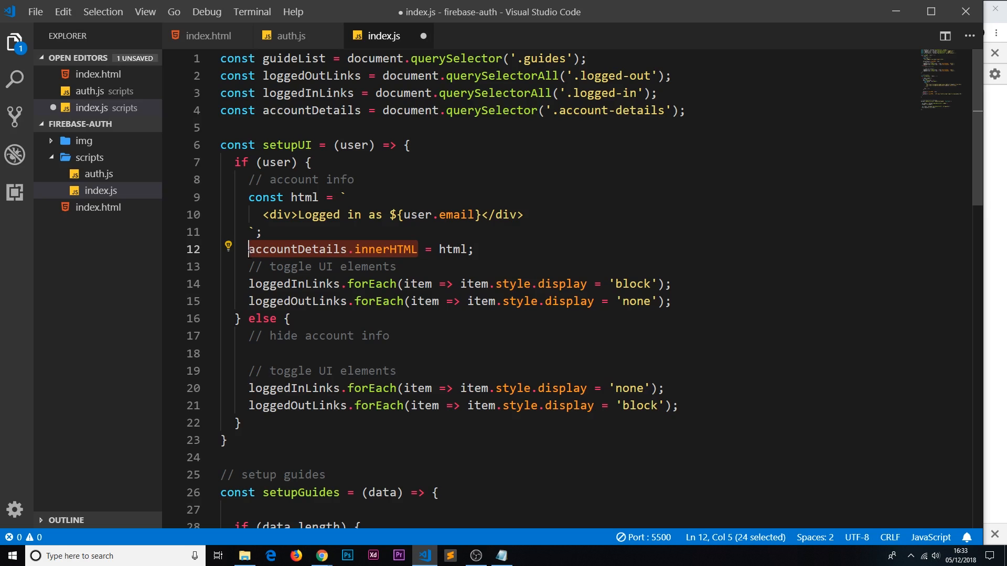
type("accountDetails.innerHTML")
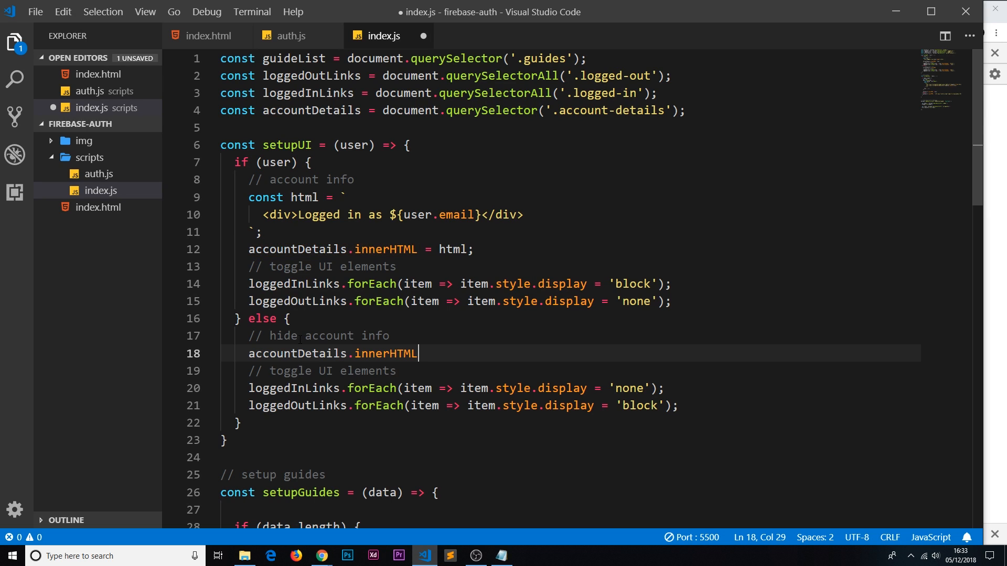
type("= ''")
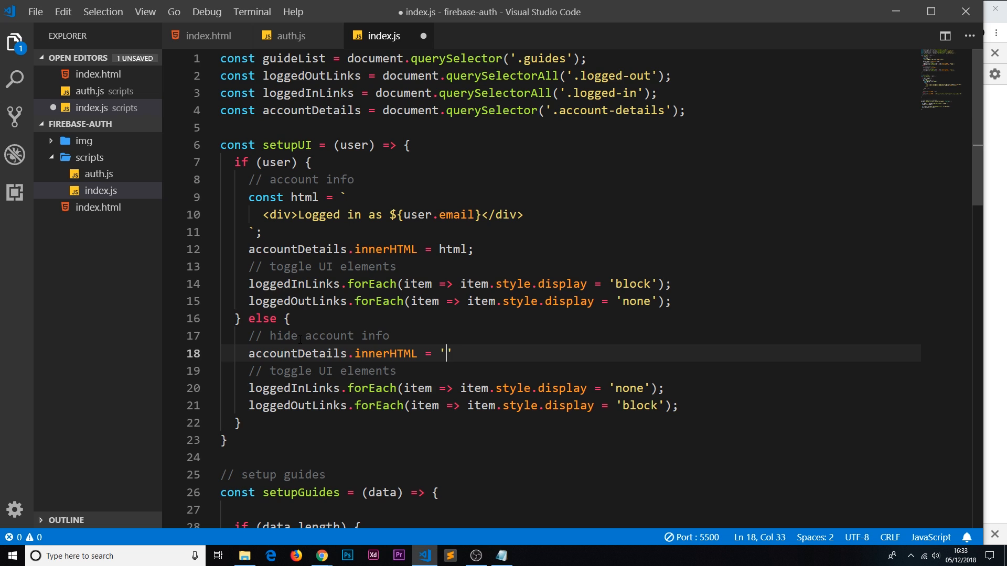
key("ctrl+s")
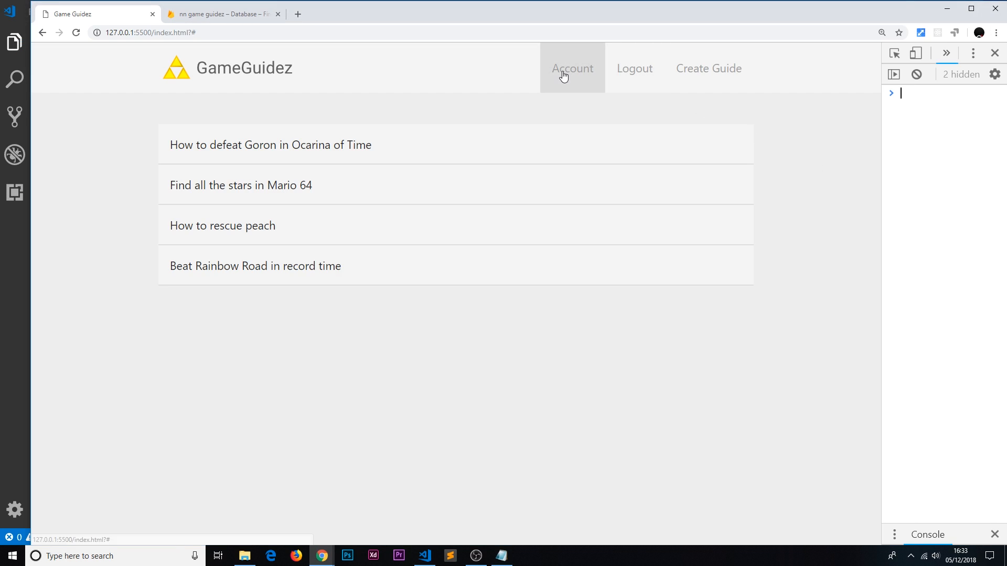
Log out of GameGuidez and observe the permissions error in the console
left_click(572, 68)
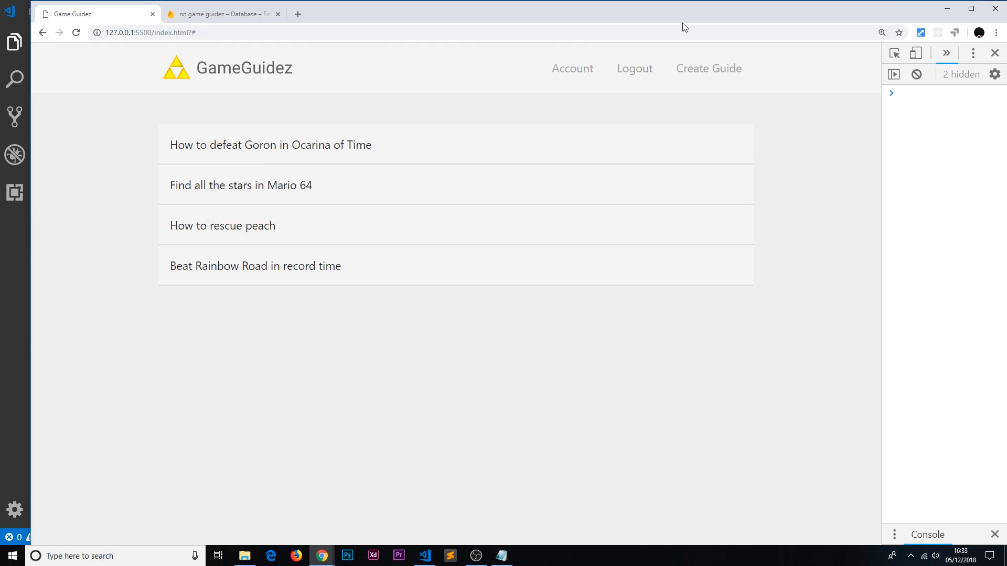
left_click(634, 69)
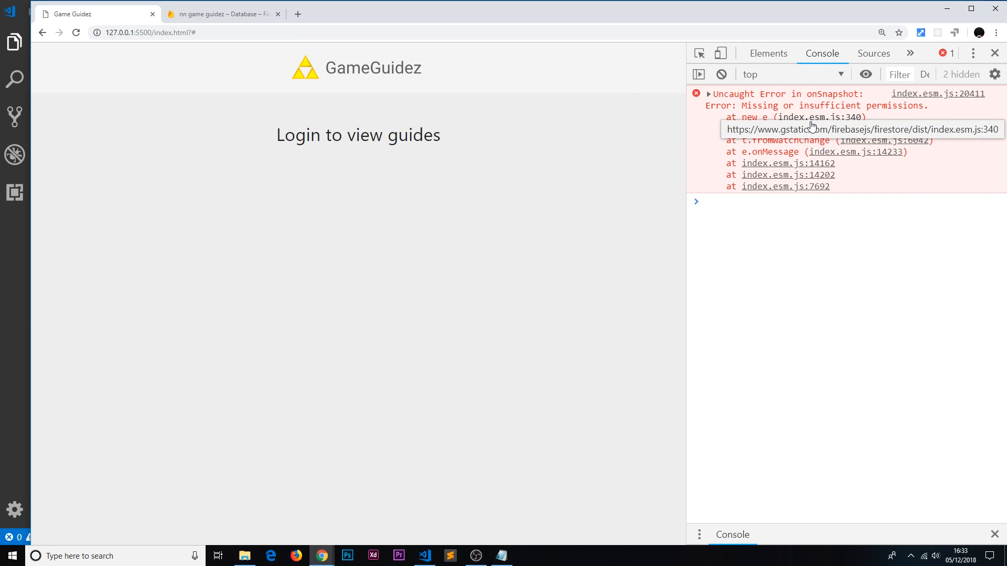
mouse_move(21, 256)
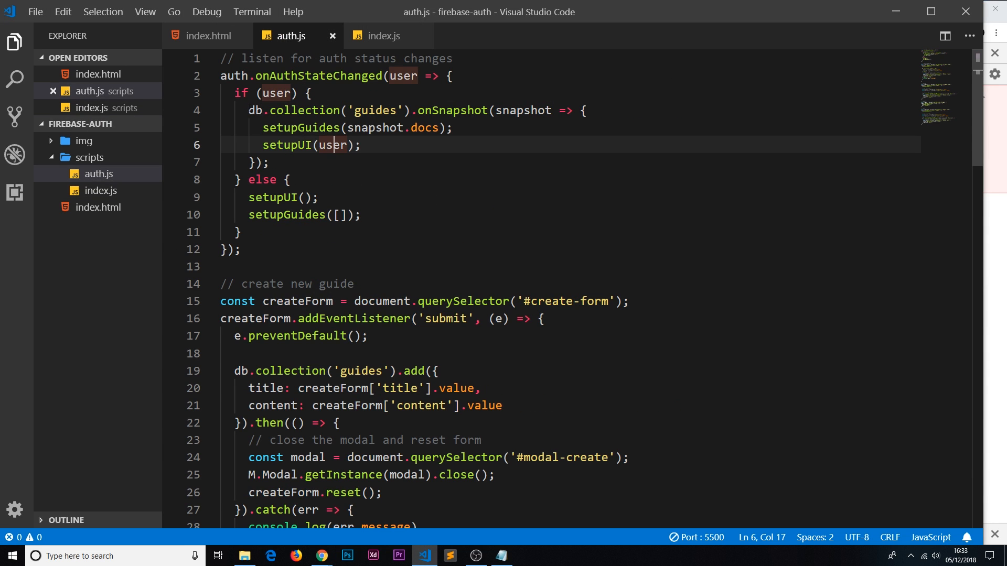
Append .catch(err => console.log(err.message)) to the guides onSnapshot listener in auth.js and save
left_click_drag(247, 110, 293, 162)
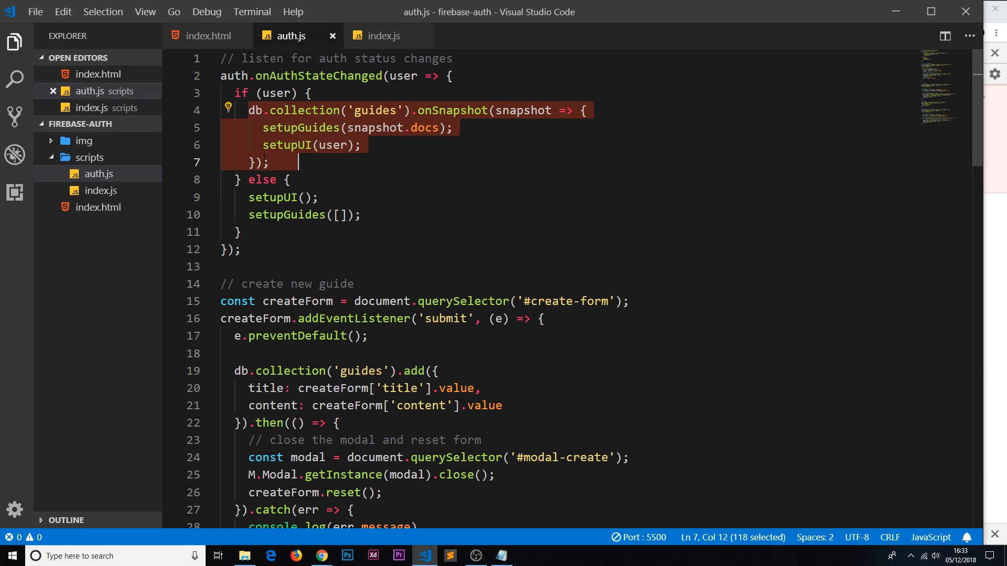
type(".catch(err => {")
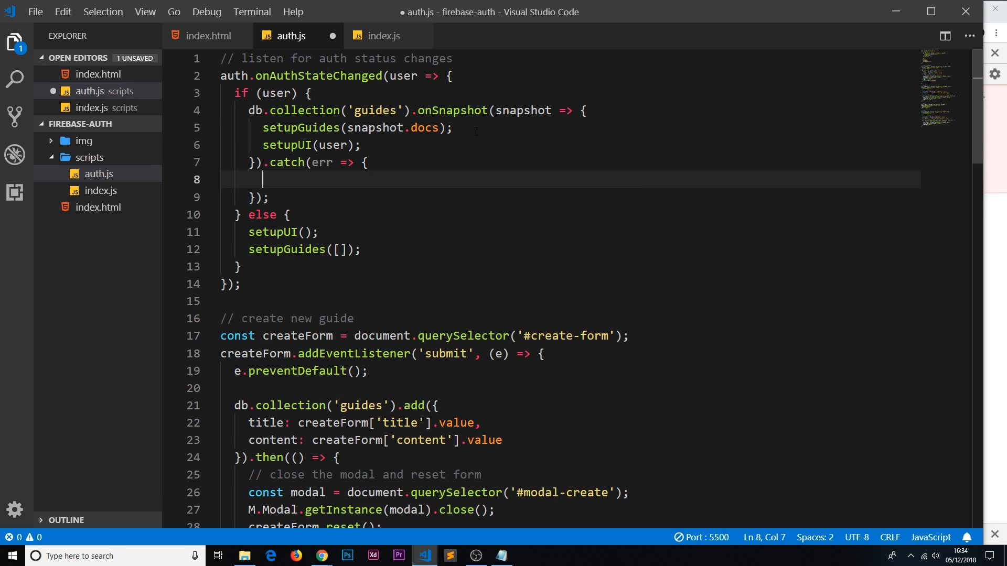
type("console.log9")
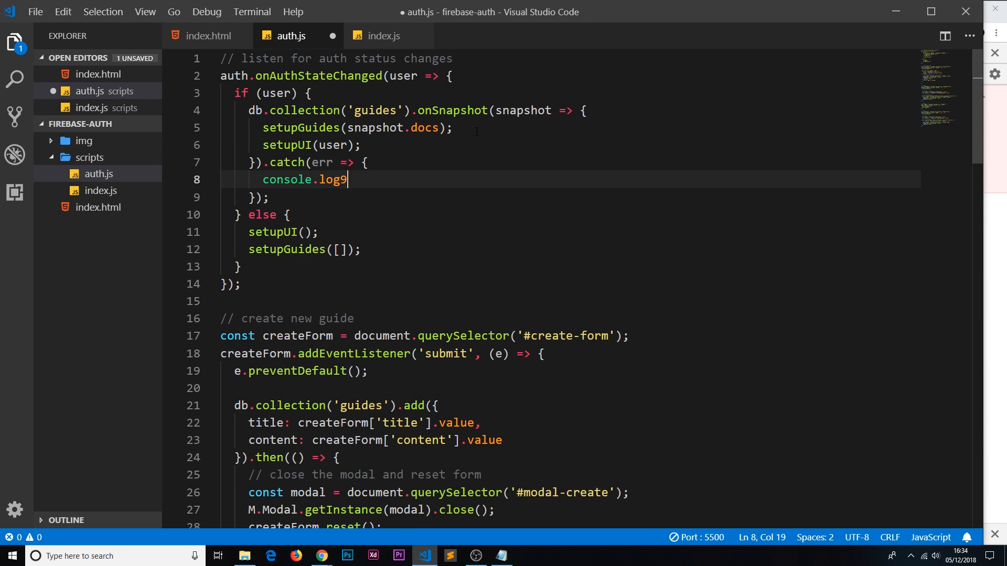
key("Backspace")
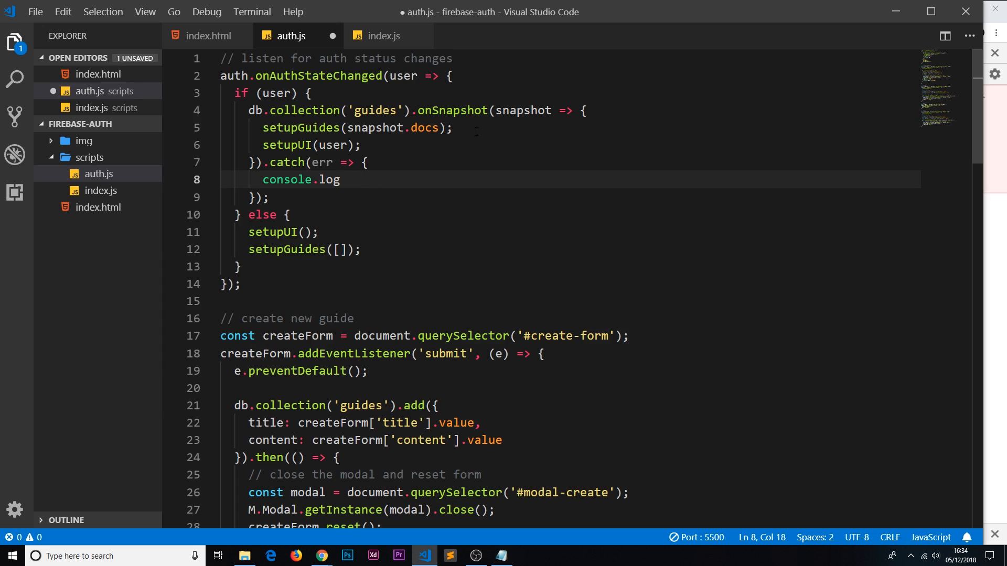
type("(err.message)")
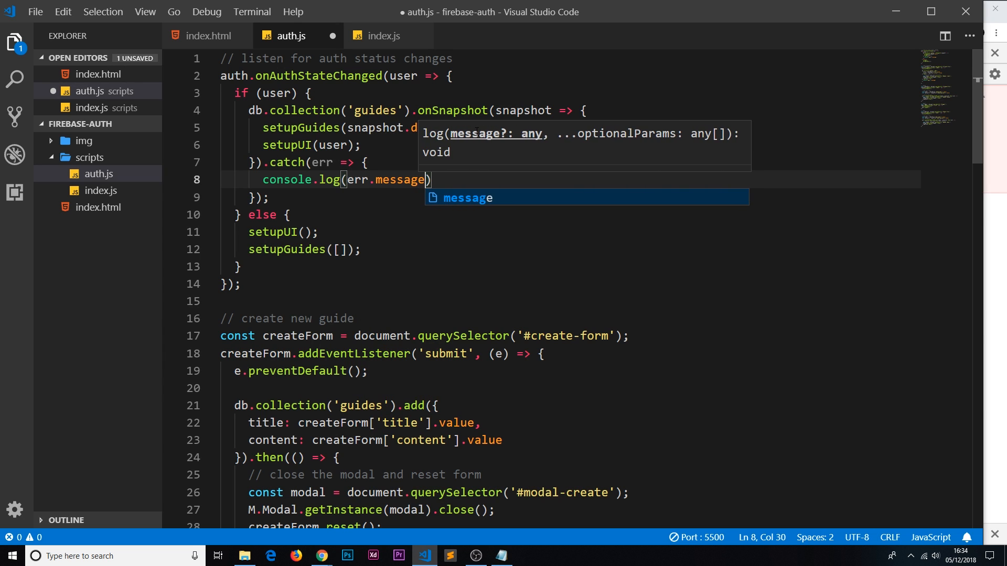
key("ctrl+s")
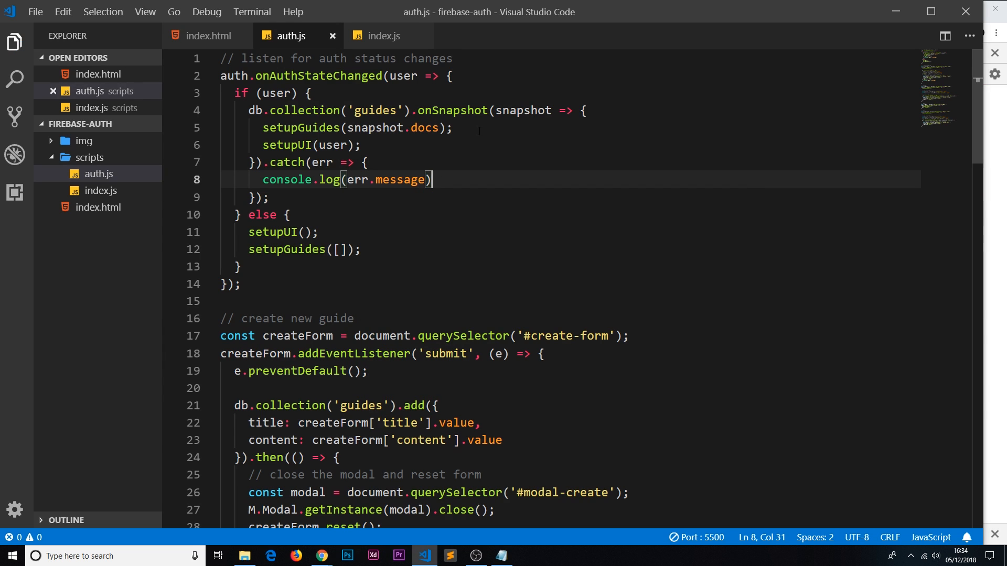
left_click(321, 556)
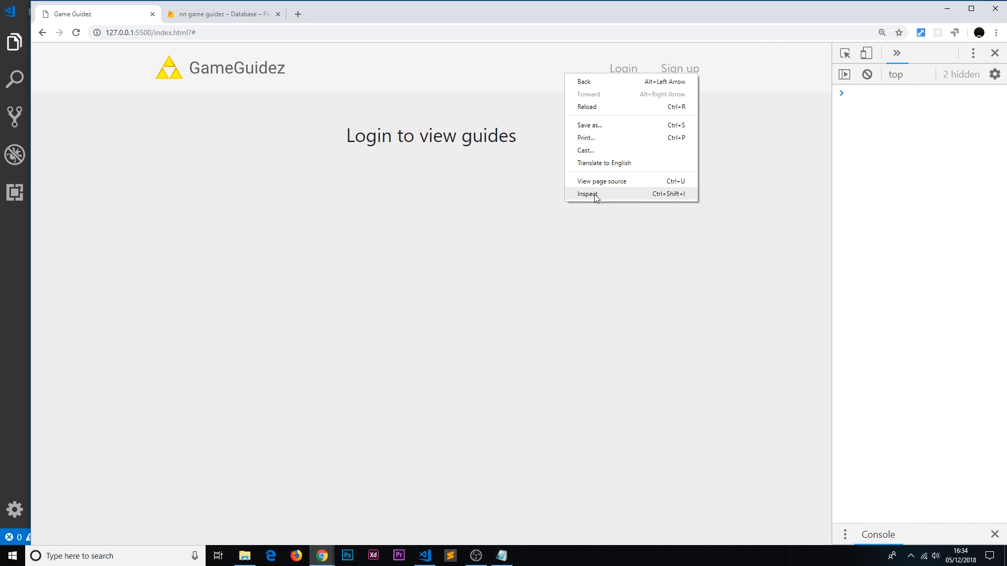
In DevTools, unhide the logged-in Account list item under nav-mobile so the link shows while logged out
left_click(586, 194)
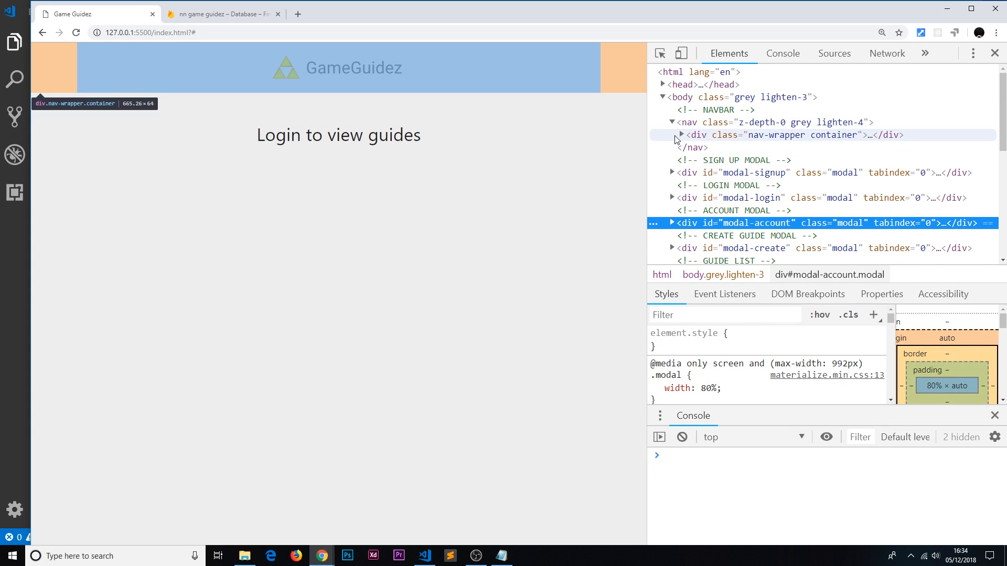
left_click(682, 135)
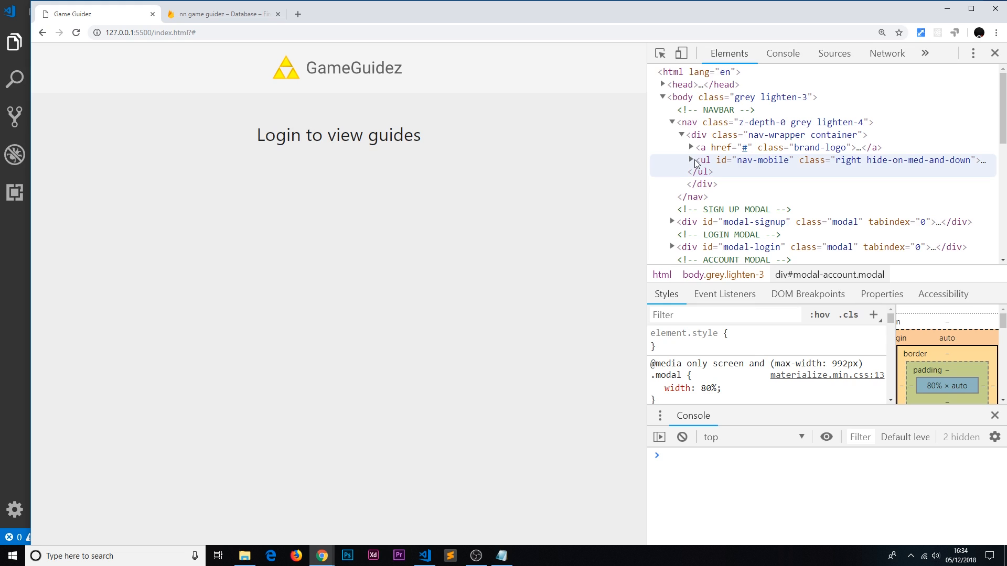
left_click(692, 159)
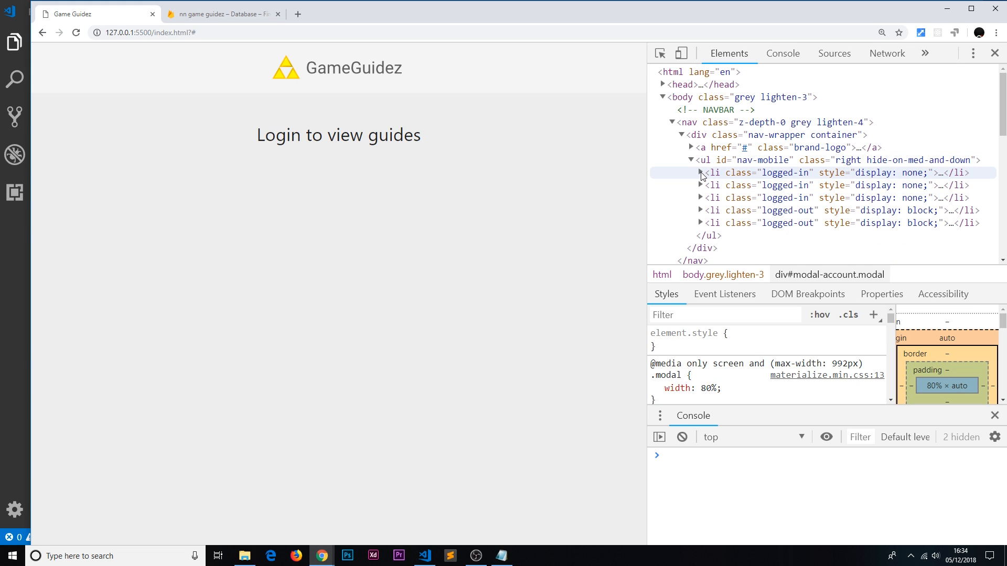
left_click(713, 172)
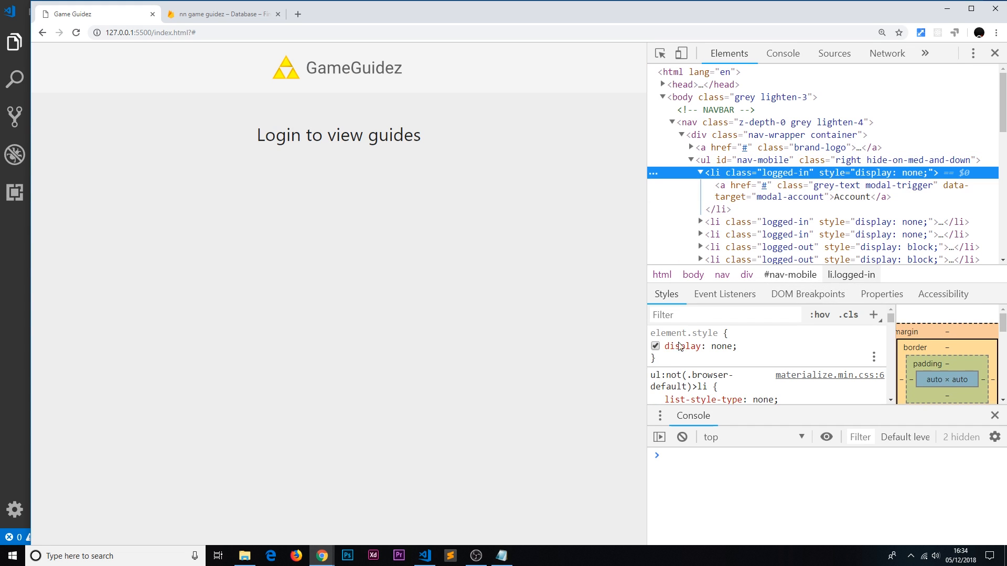
left_click(654, 346)
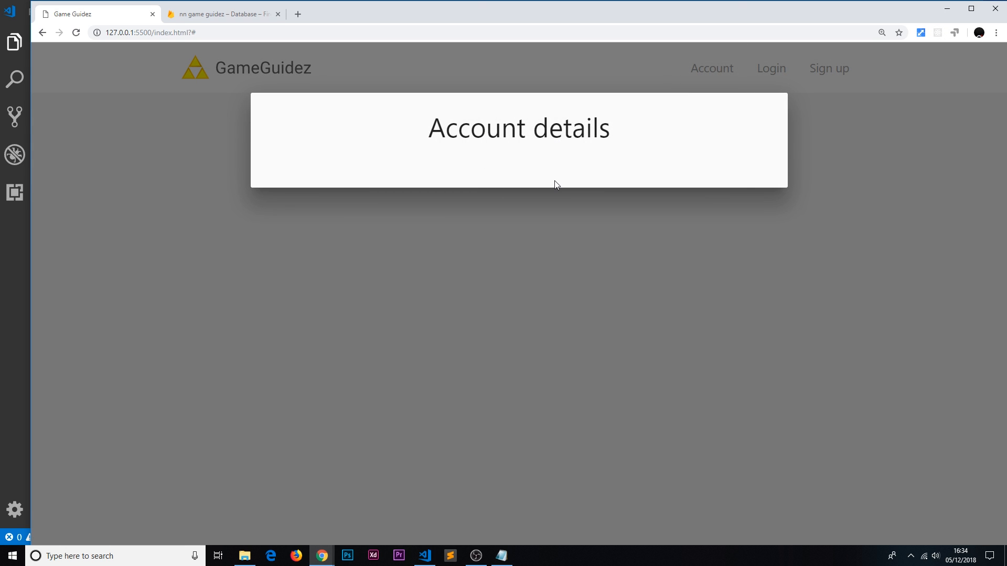
mouse_move(585, 224)
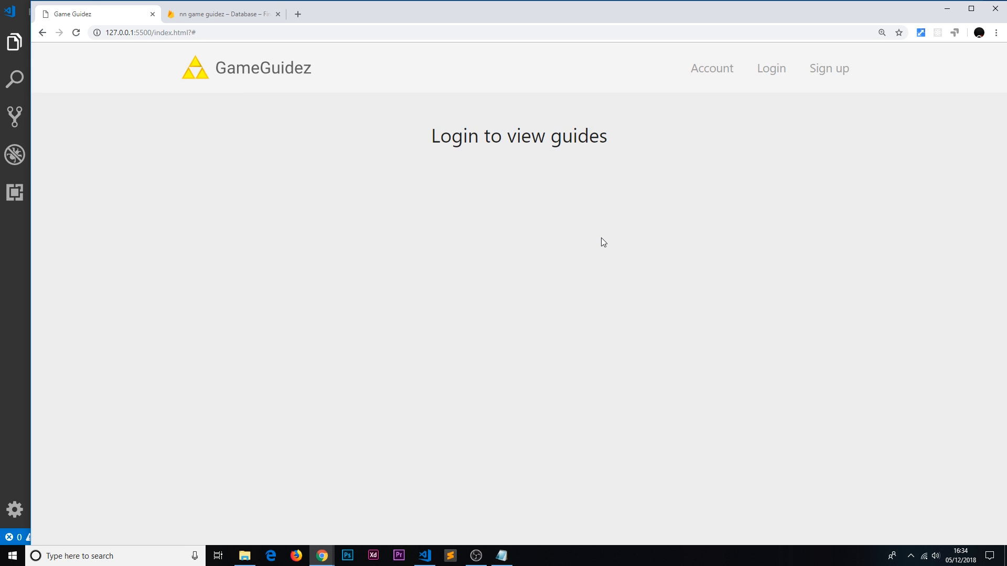
Return to index.js and highlight setupUI's user parameter and user.email in the 'Logged in as' template string
left_click(423, 556)
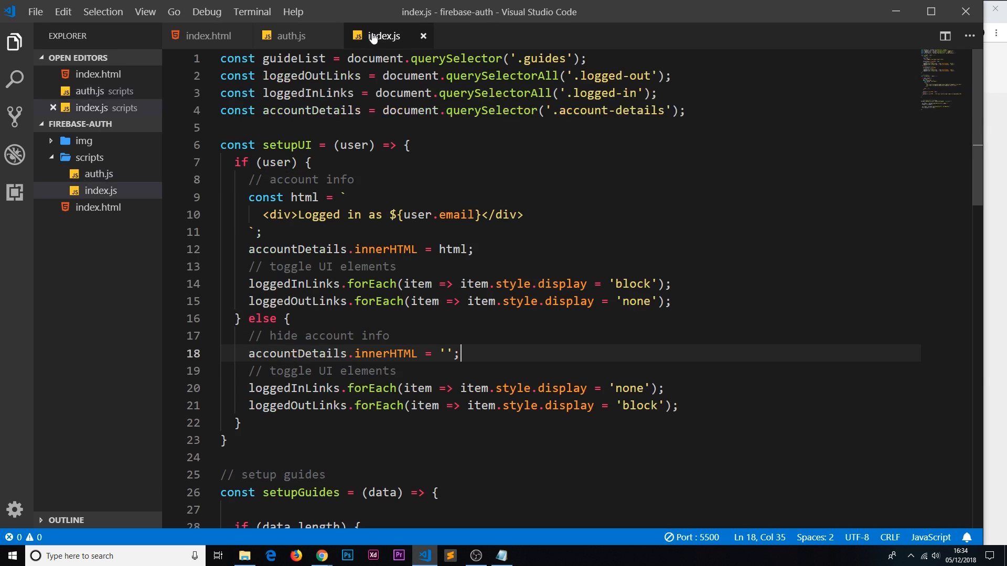
double_click(353, 144)
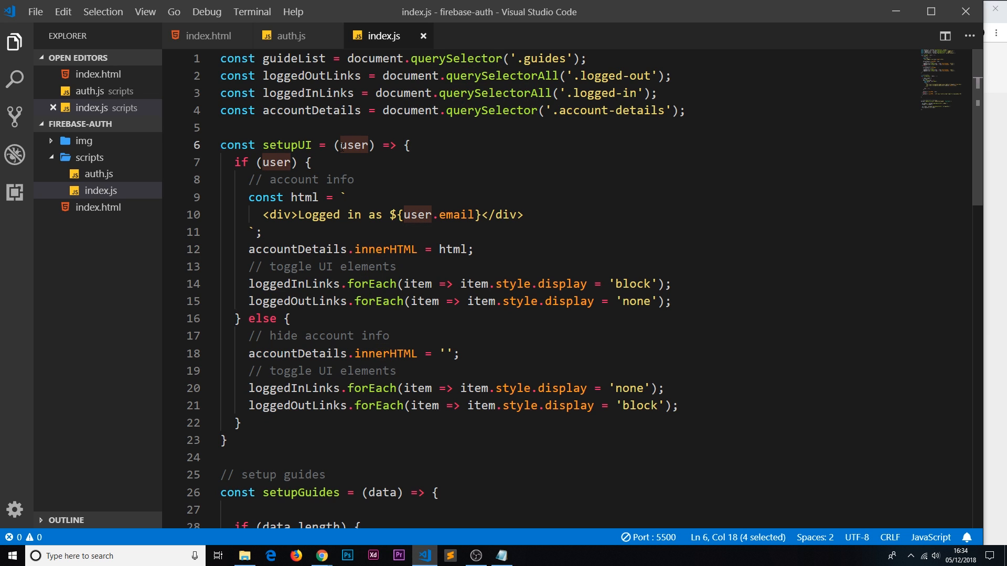
left_click(433, 214)
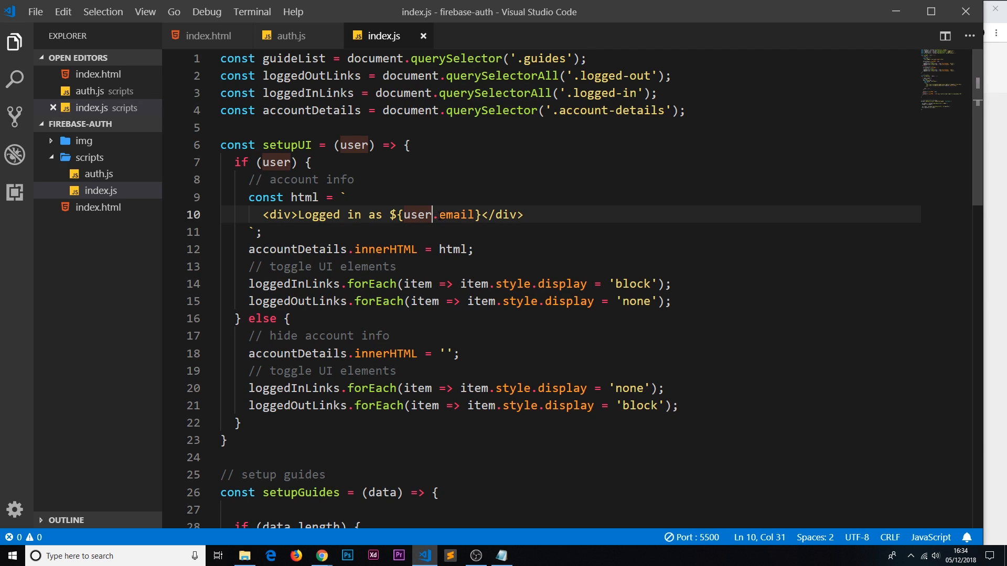
double_click(456, 214)
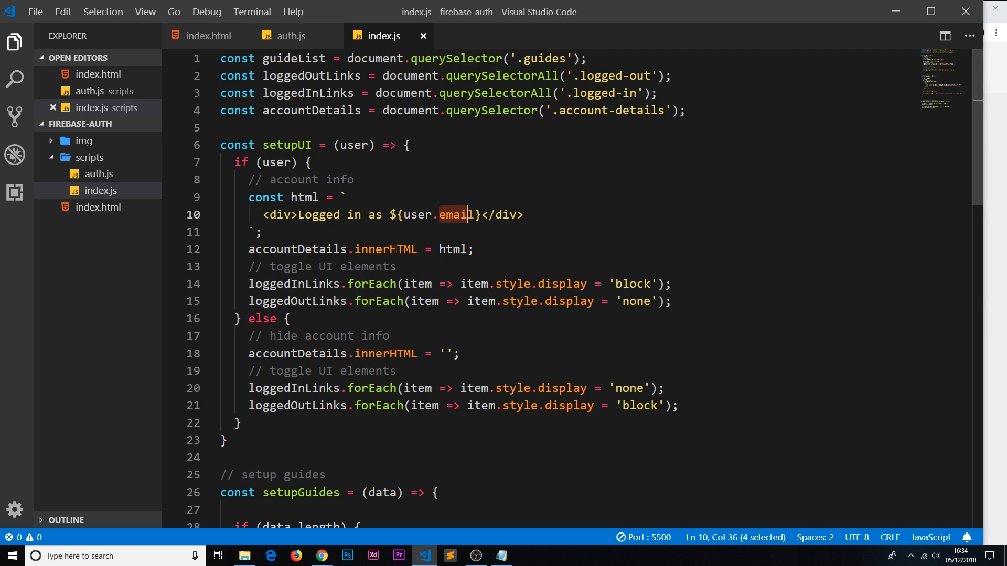